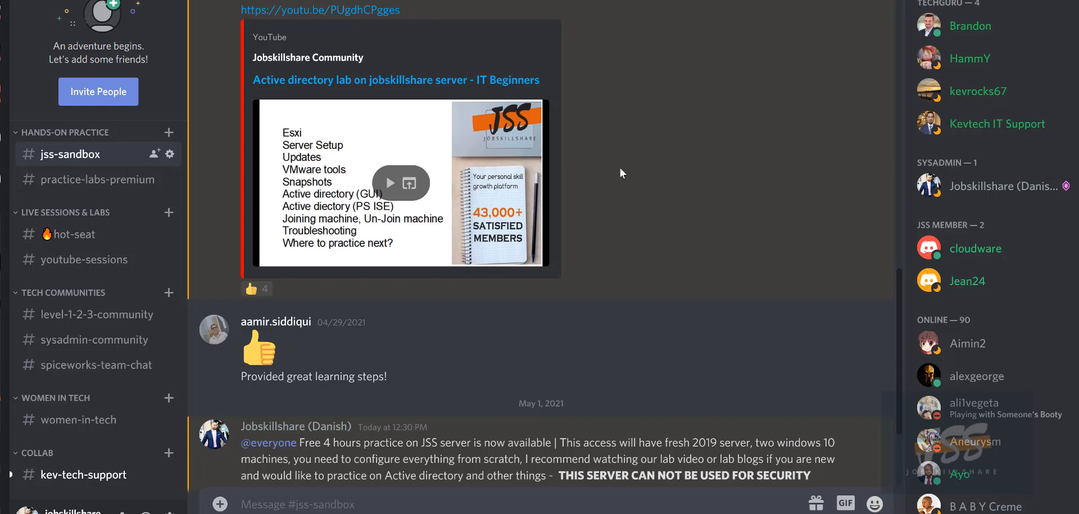
mouse_move(596, 249)
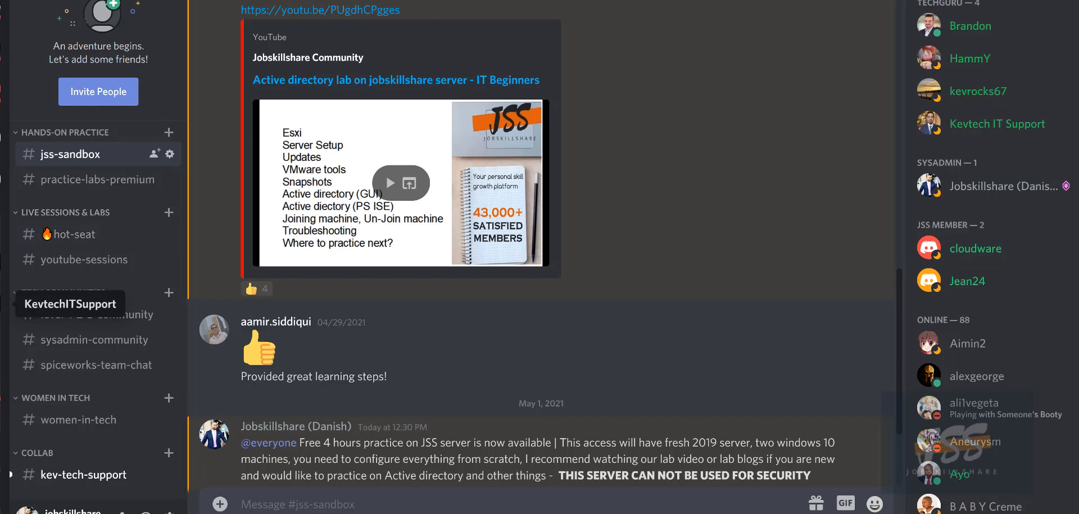
Show the free-practice channel and scroll the channel list upward.
left_click(75, 296)
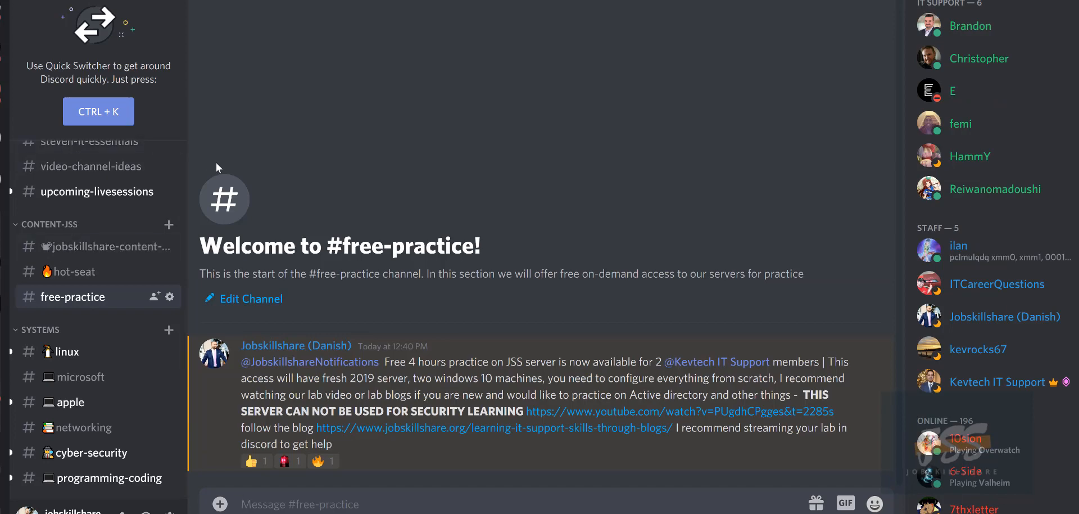
mouse_move(75, 191)
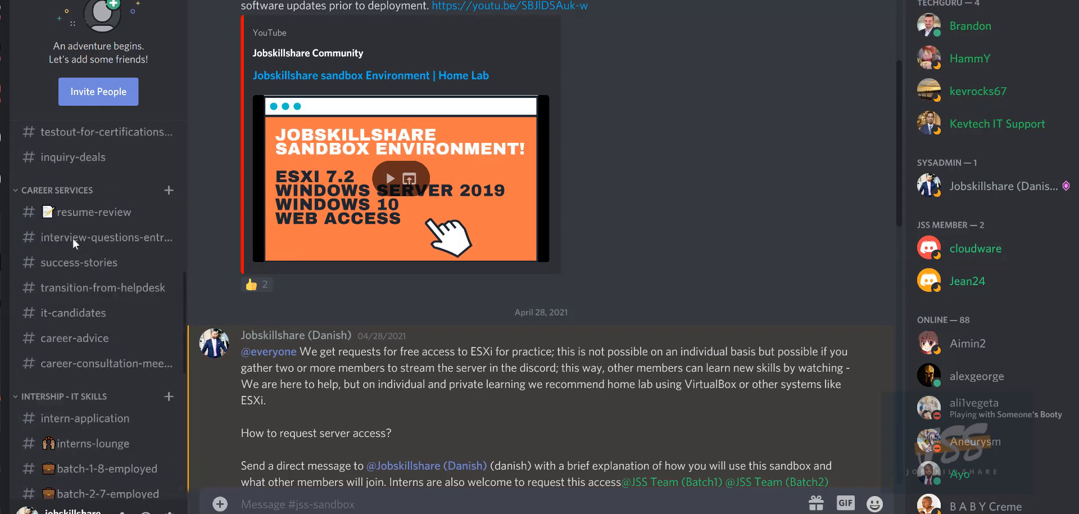
scroll("up", 3)
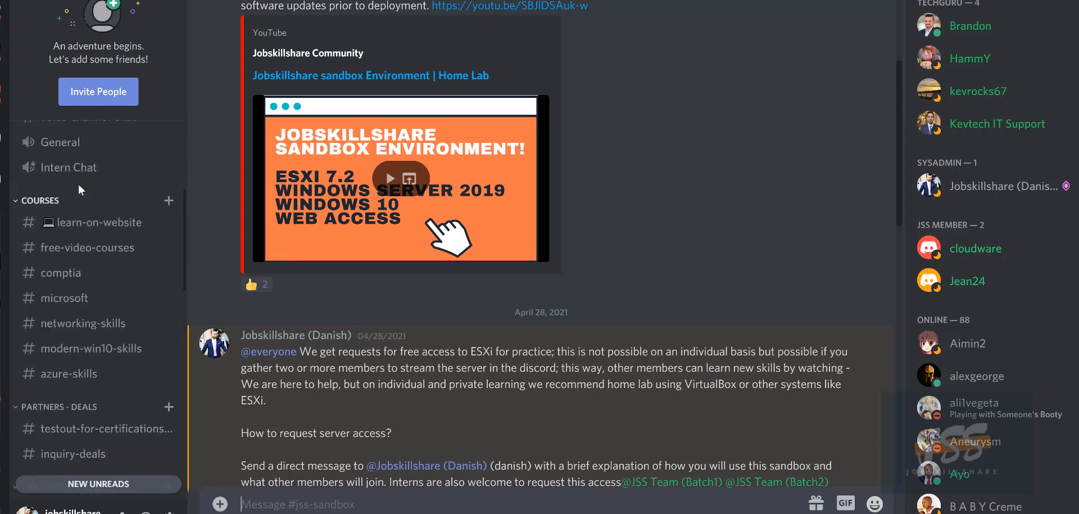
scroll("up", 3)
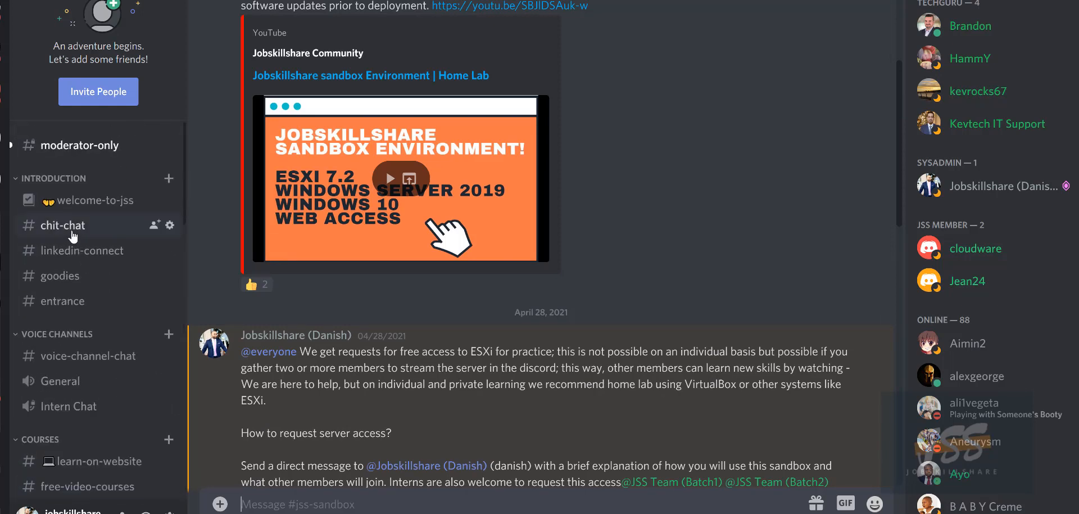
Show the chit-chat channel under INTRODUCTION with members' welcome messages.
left_click(63, 225)
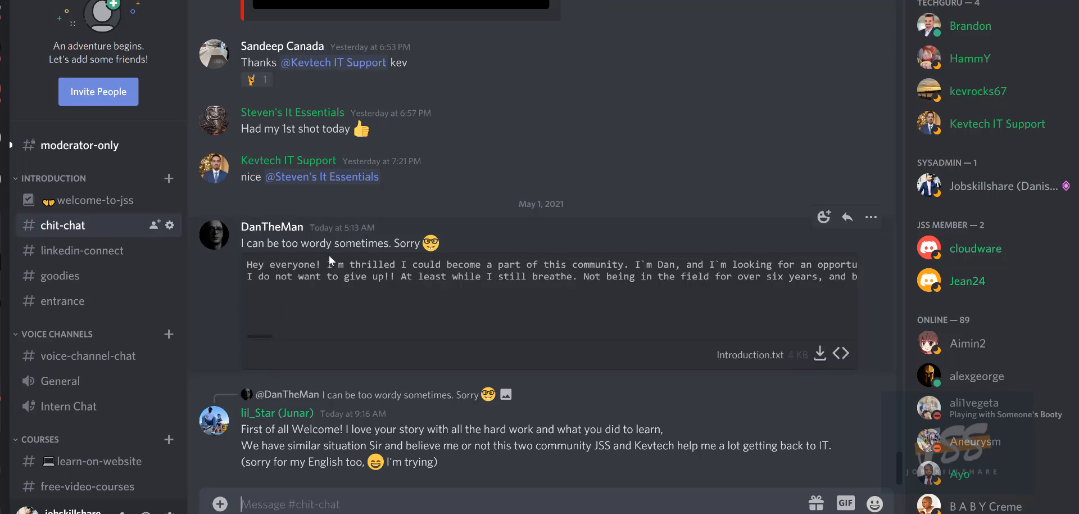
mouse_move(107, 328)
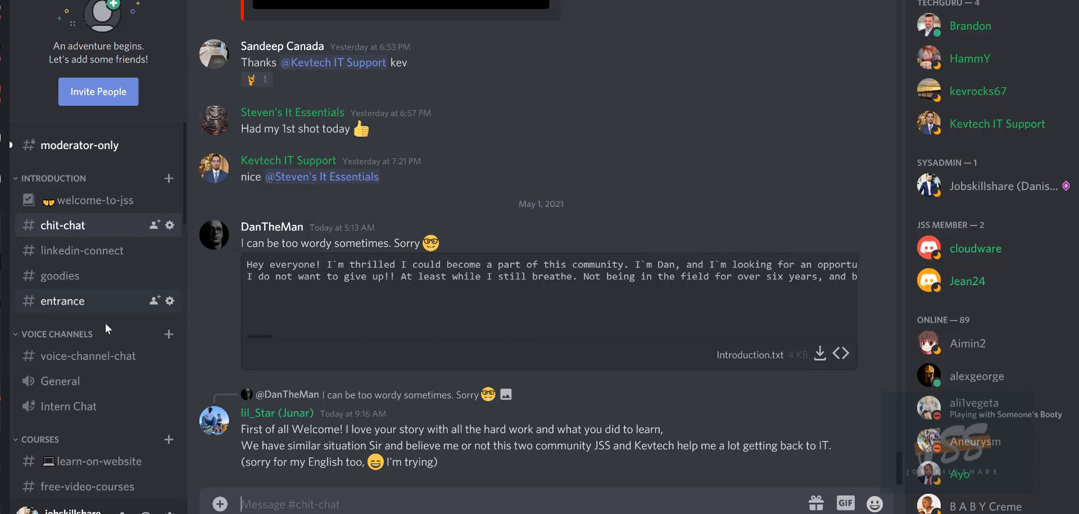
mouse_move(97, 352)
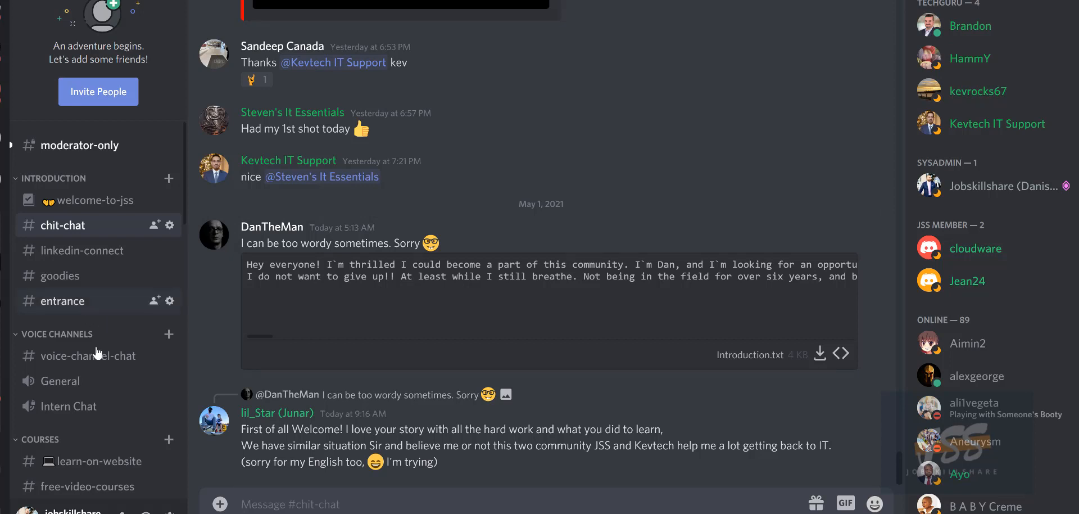
scroll("down", 3)
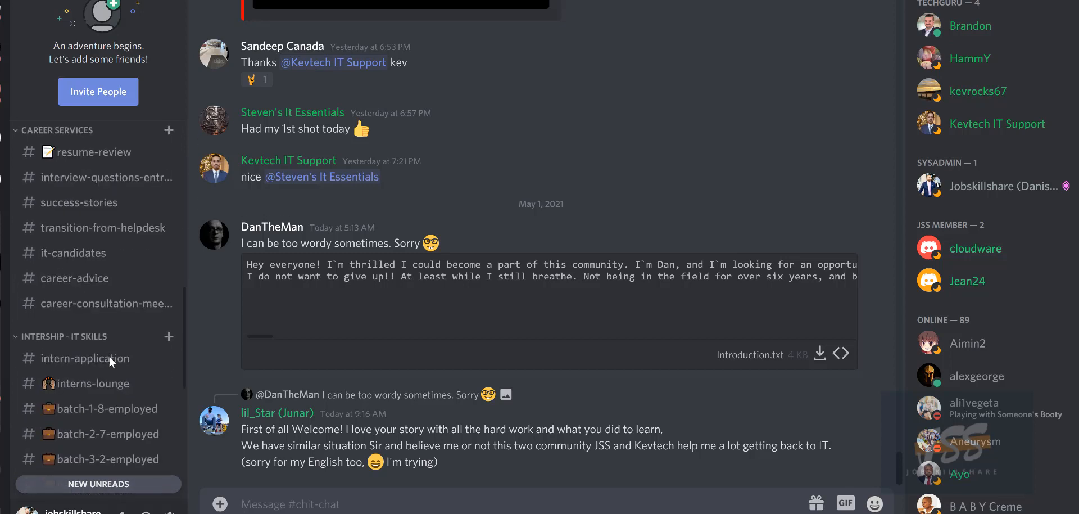
scroll("down", 3)
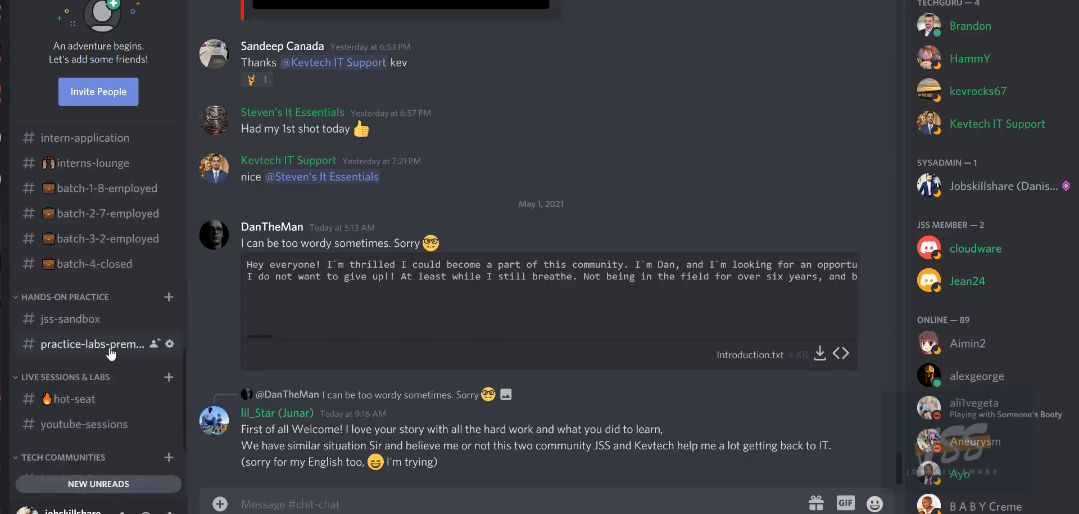
mouse_move(71, 318)
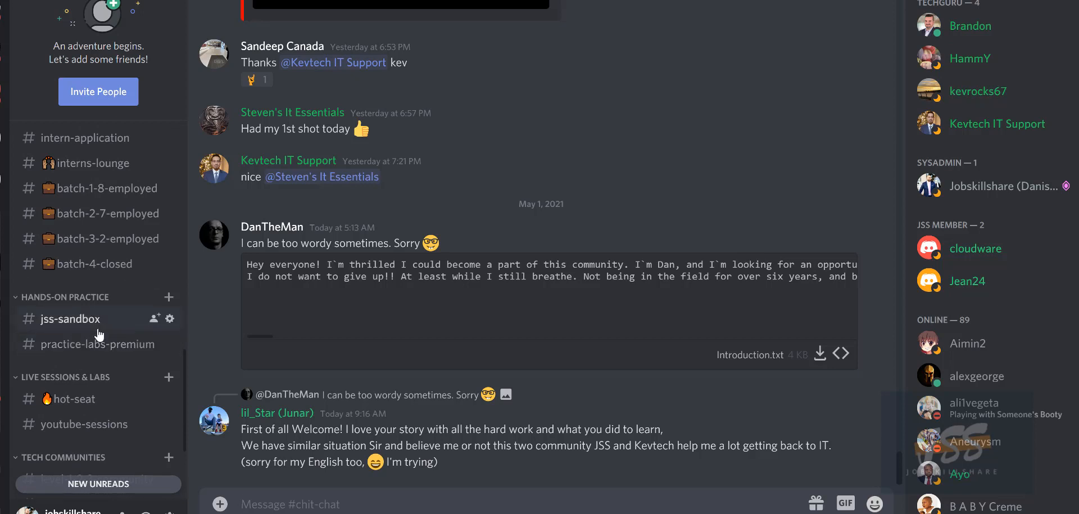
mouse_move(97, 343)
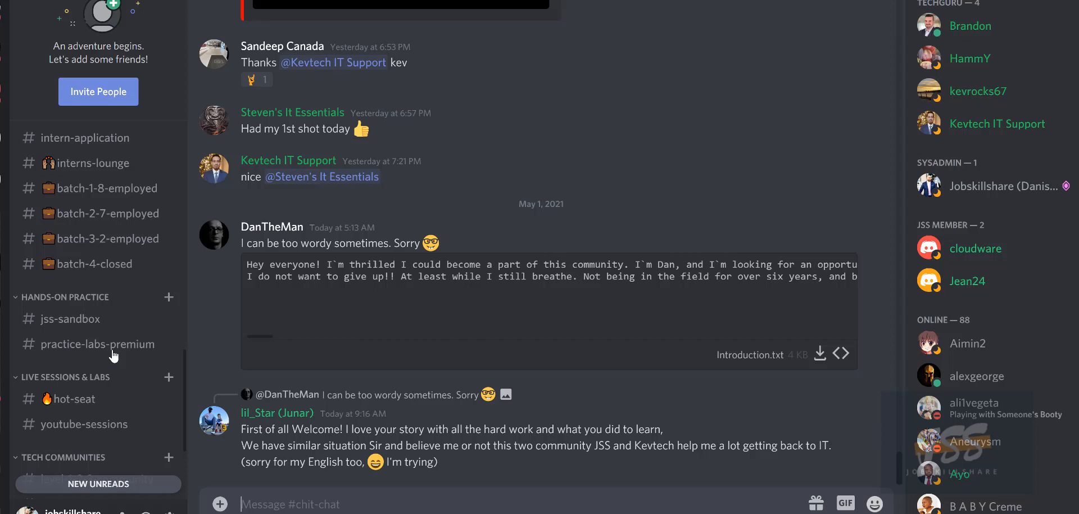
mouse_move(103, 365)
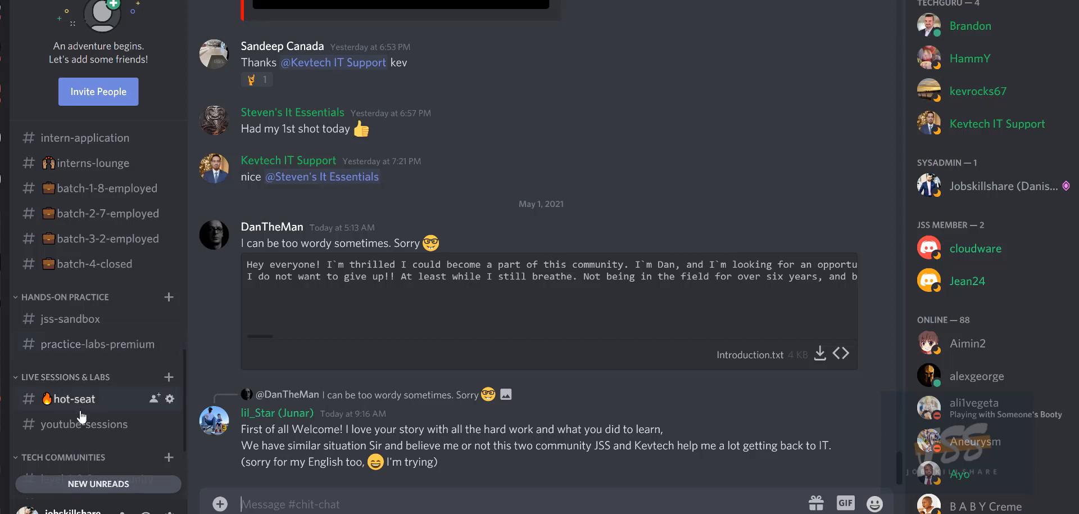
mouse_move(85, 338)
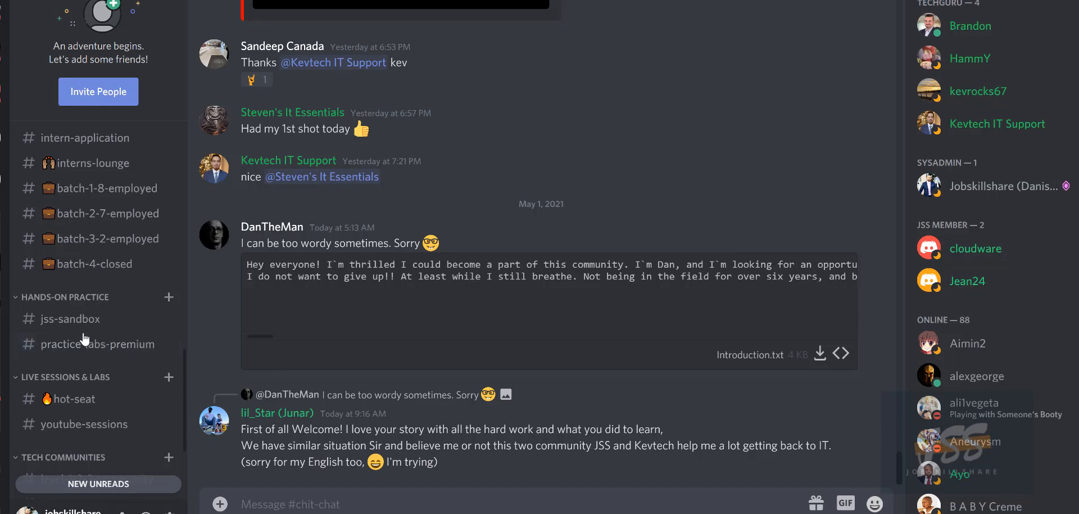
left_click(74, 318)
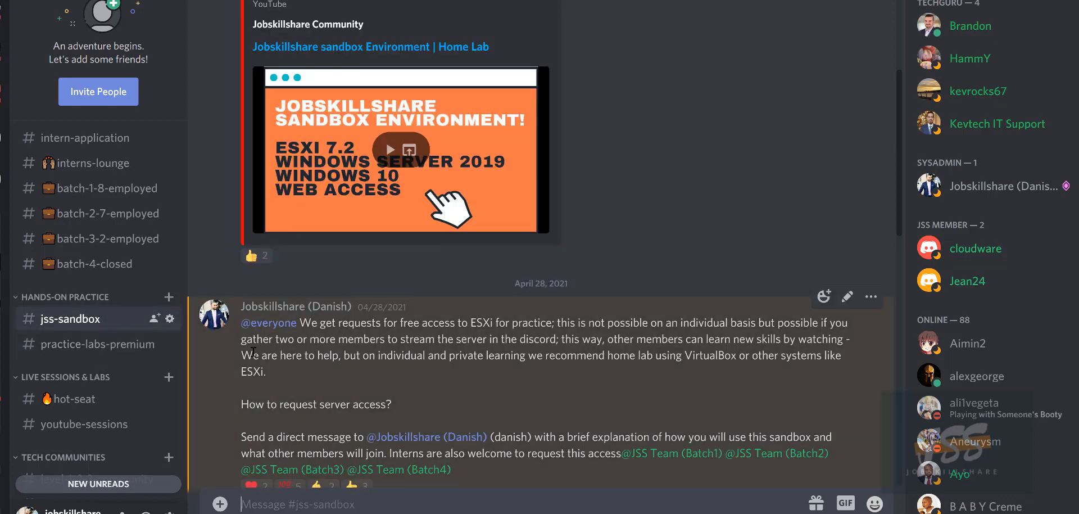
scroll("up", 3)
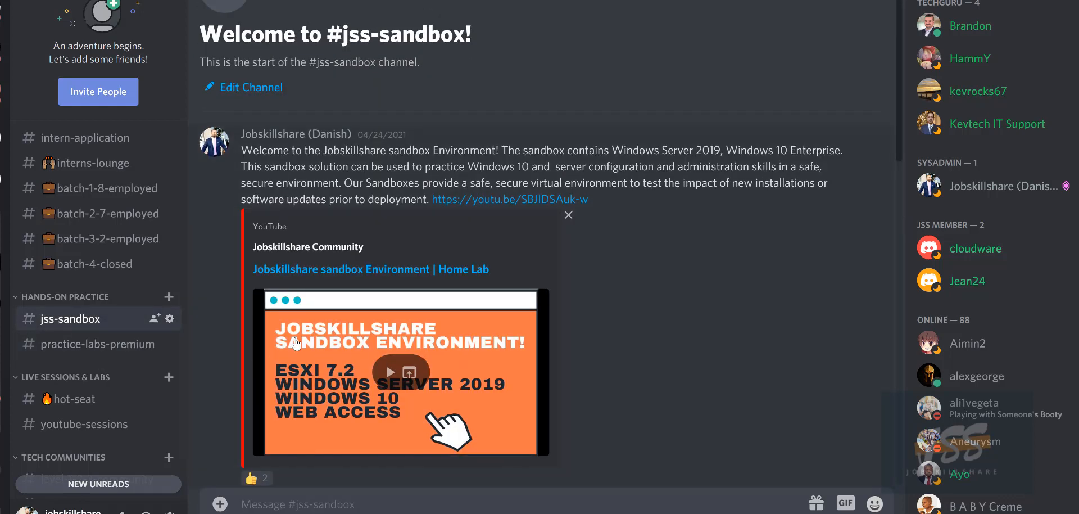
scroll("down", 3)
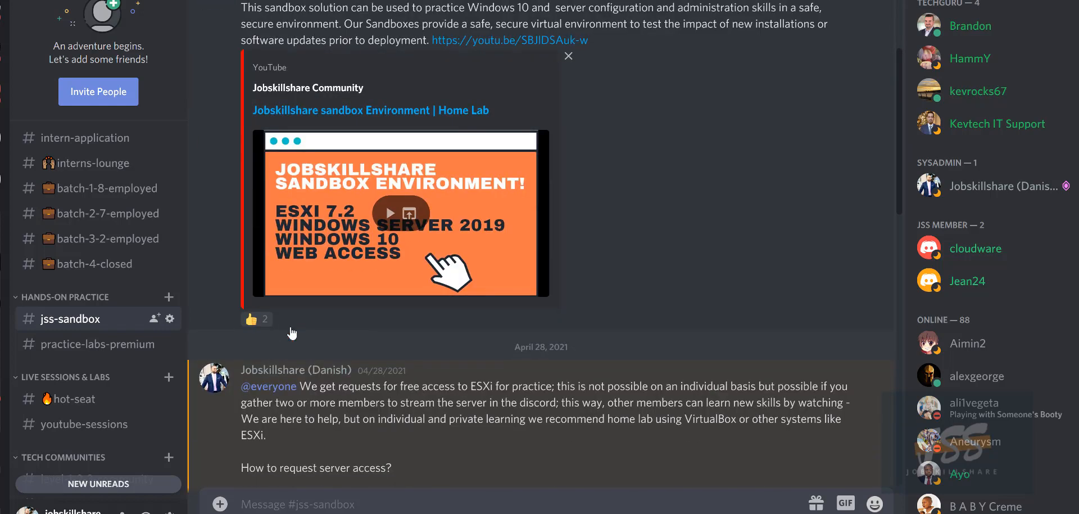
scroll("down", 3)
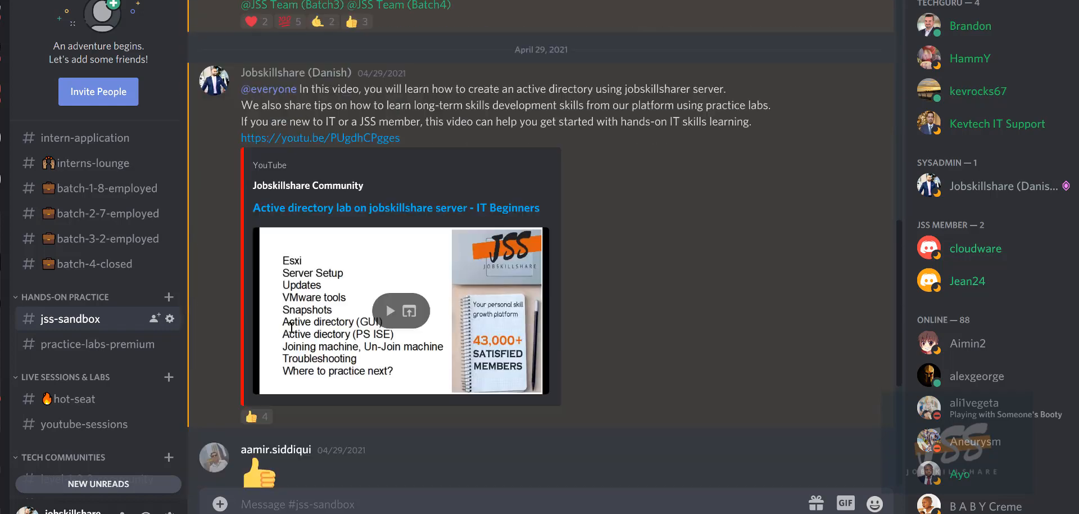
scroll("down", 3)
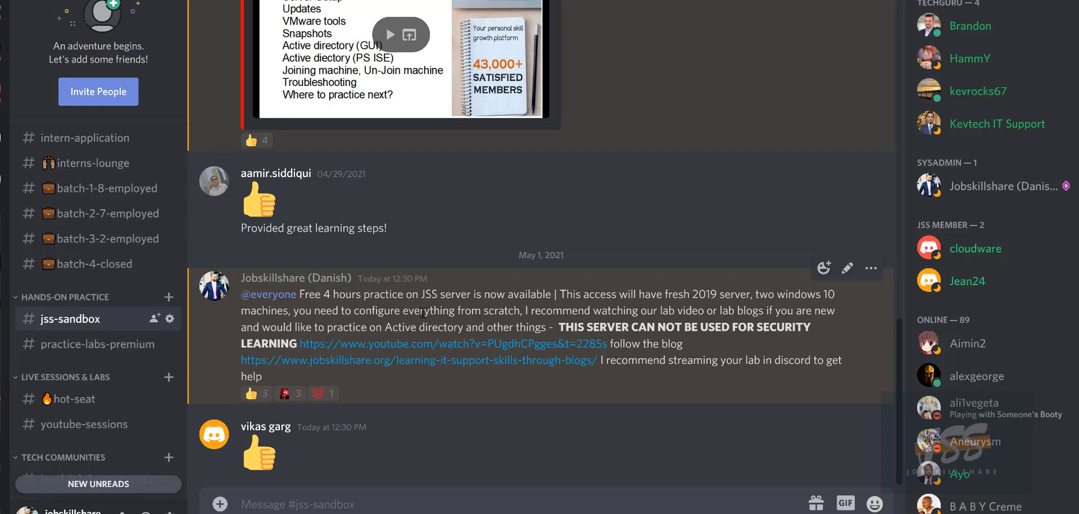
mouse_move(487, 381)
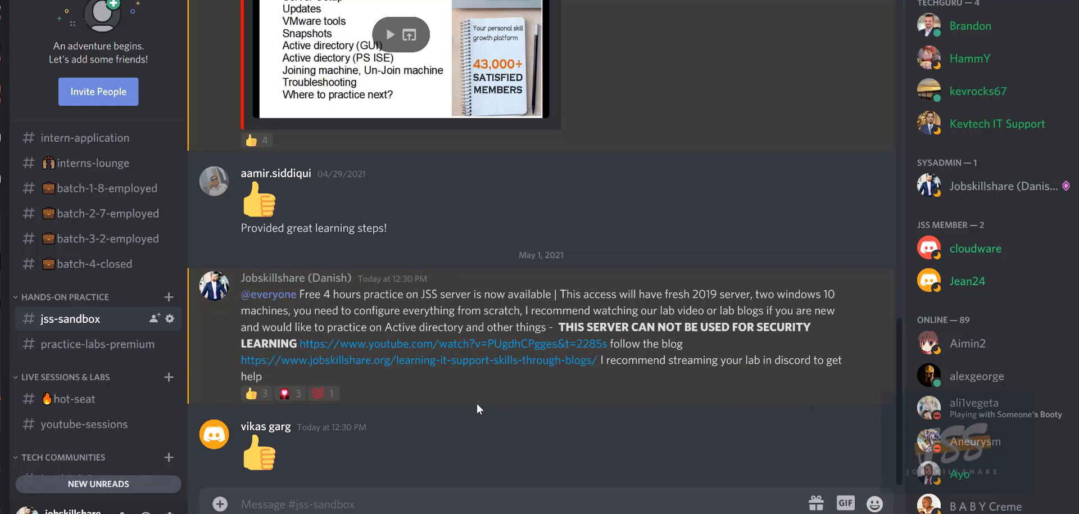
mouse_move(446, 347)
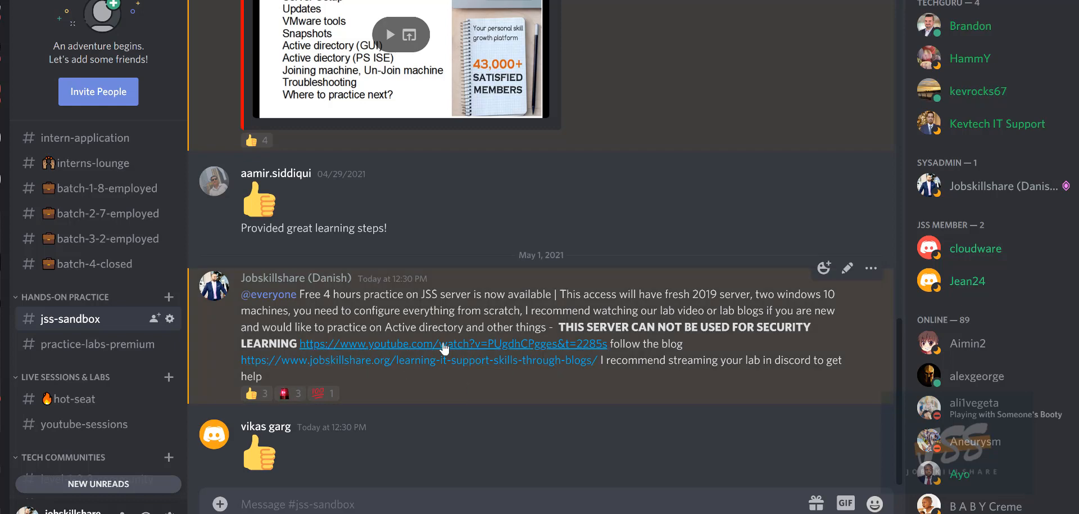
mouse_move(444, 344)
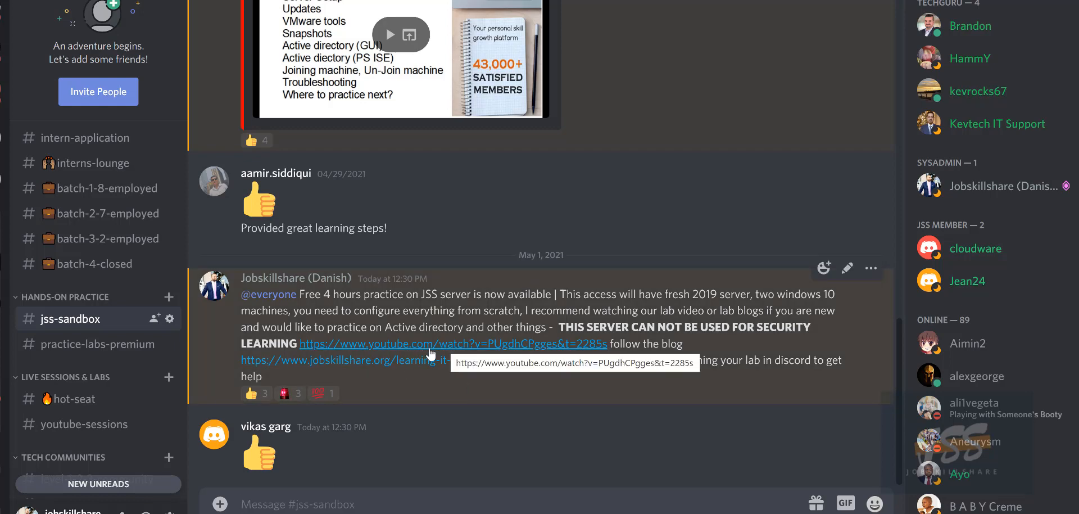
mouse_move(396, 372)
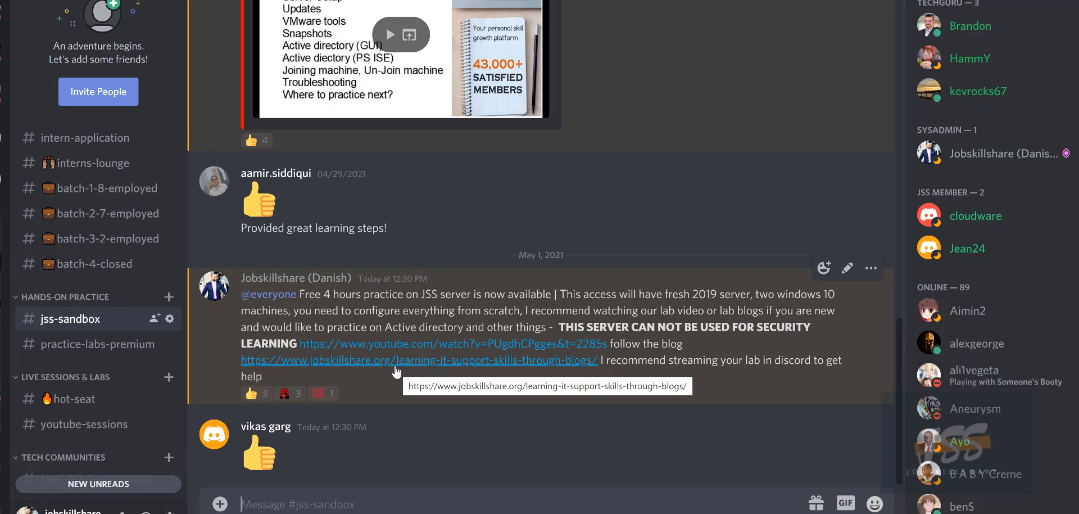
mouse_move(407, 369)
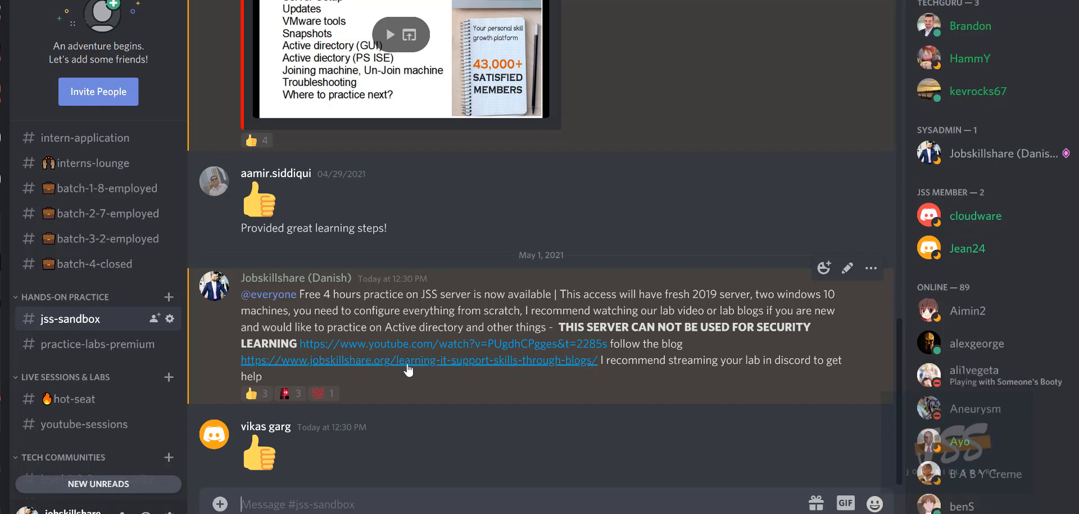
mouse_move(418, 360)
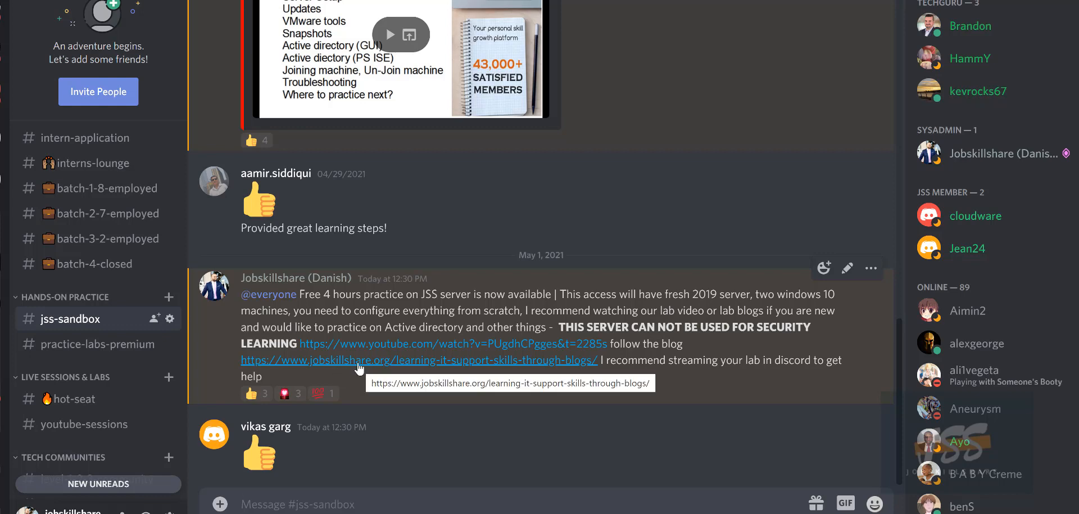
mouse_move(351, 370)
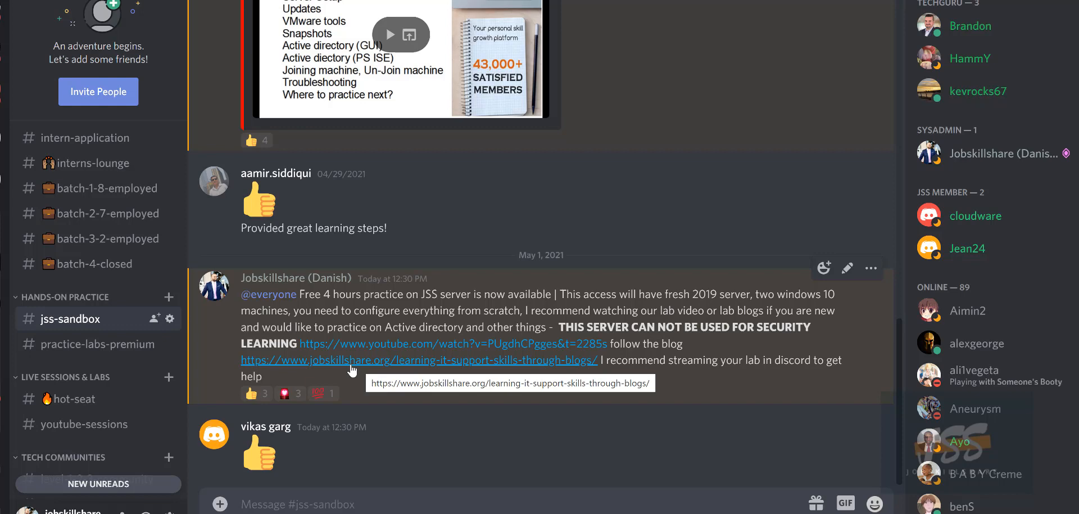
mouse_move(365, 372)
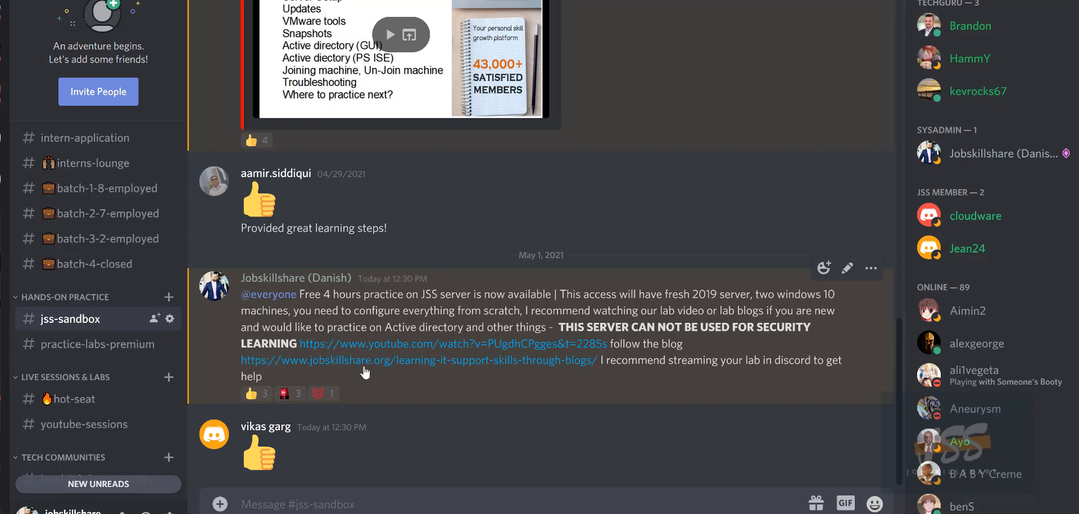
mouse_move(395, 372)
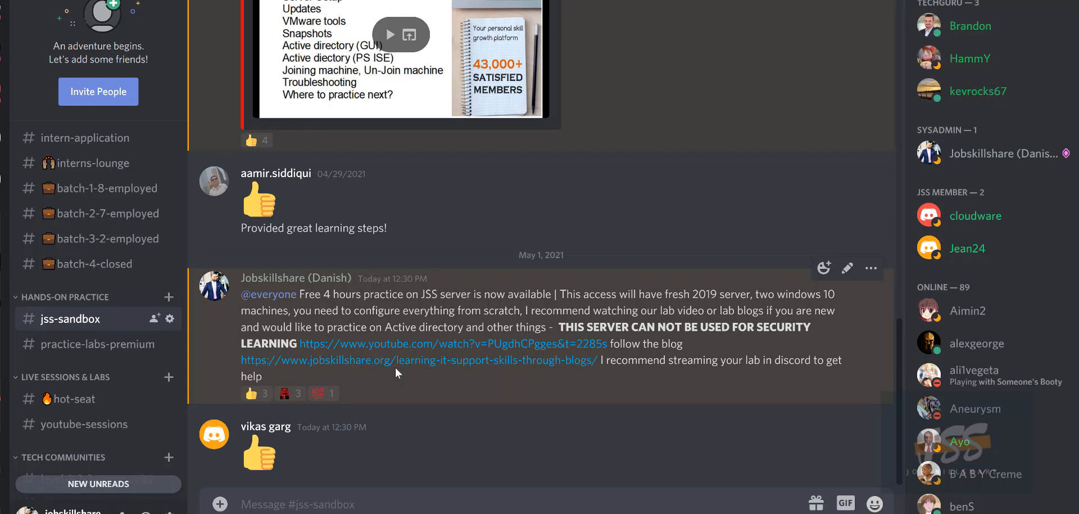
mouse_move(396, 372)
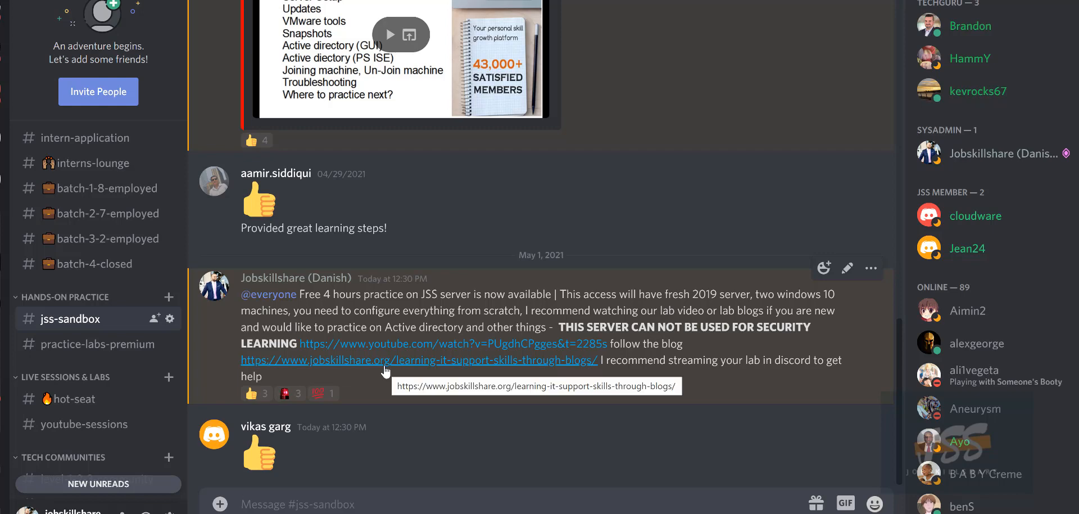
mouse_move(376, 374)
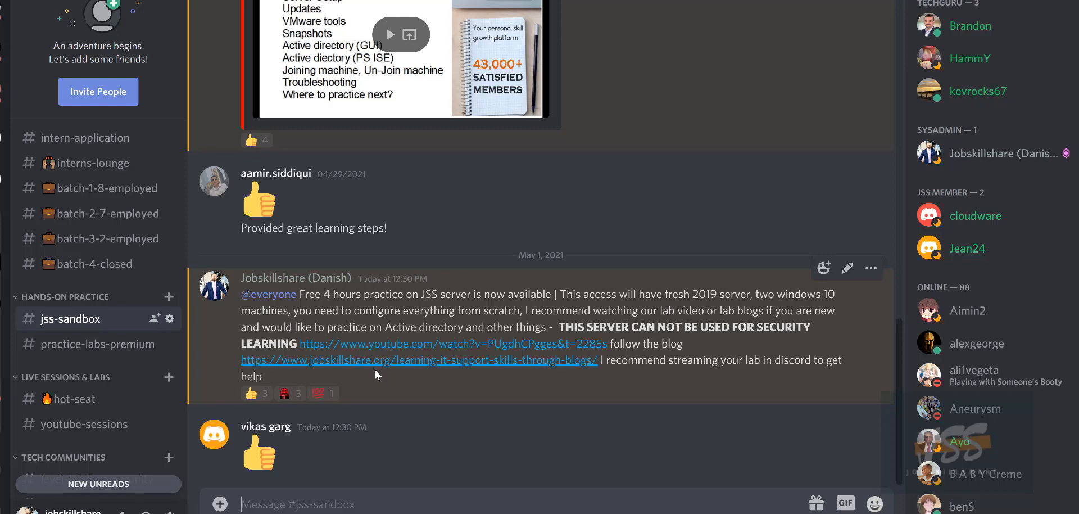
mouse_move(375, 369)
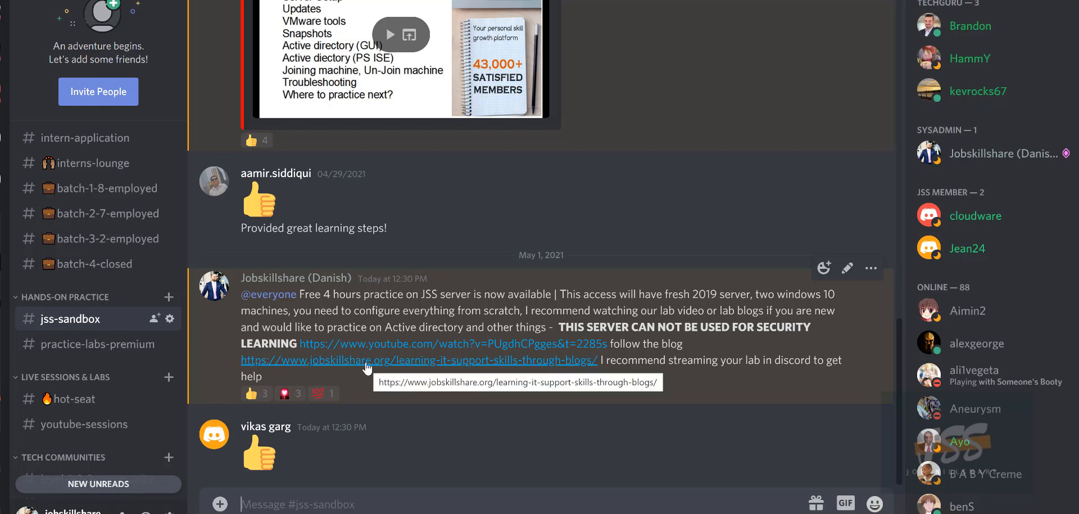
mouse_move(353, 373)
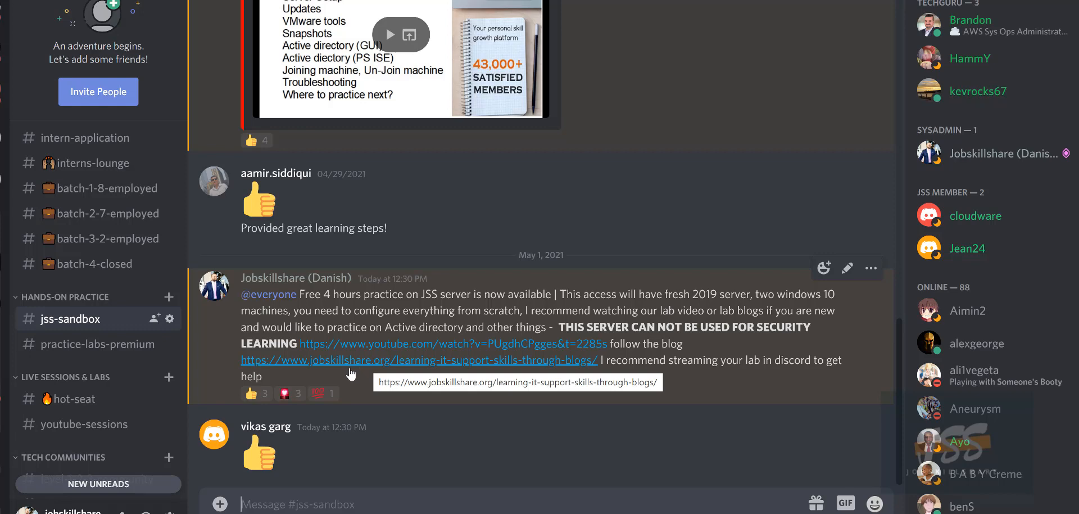
mouse_move(331, 364)
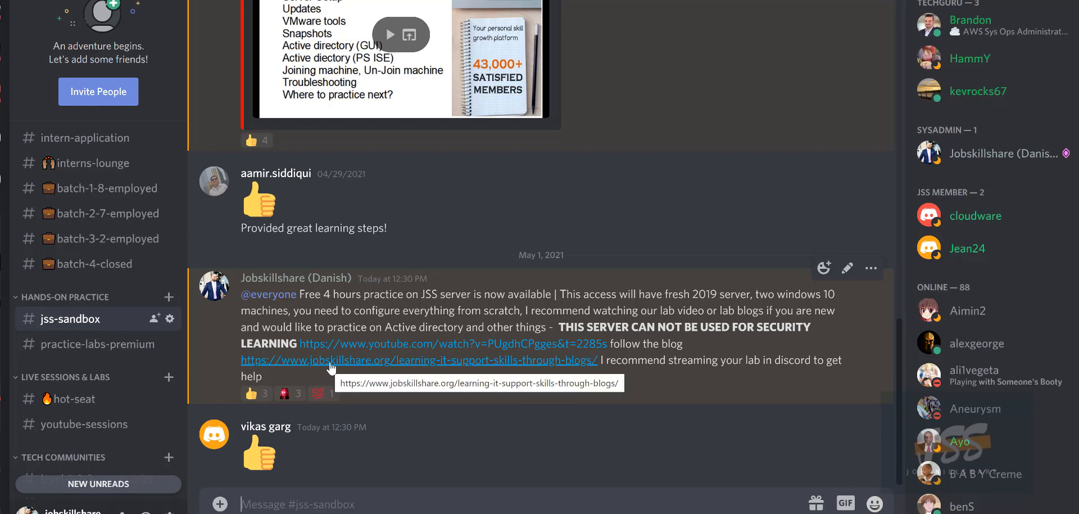
mouse_move(385, 396)
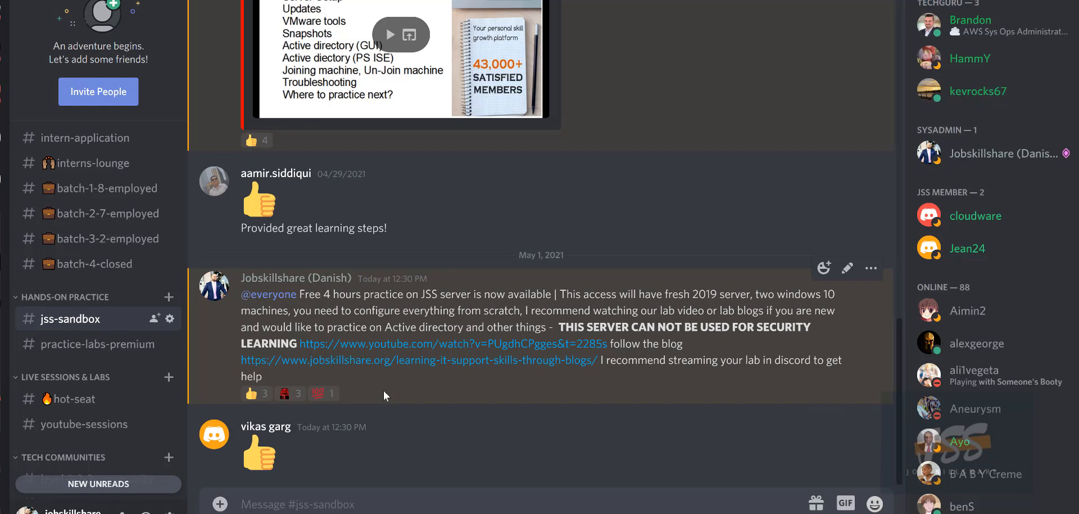
mouse_move(369, 390)
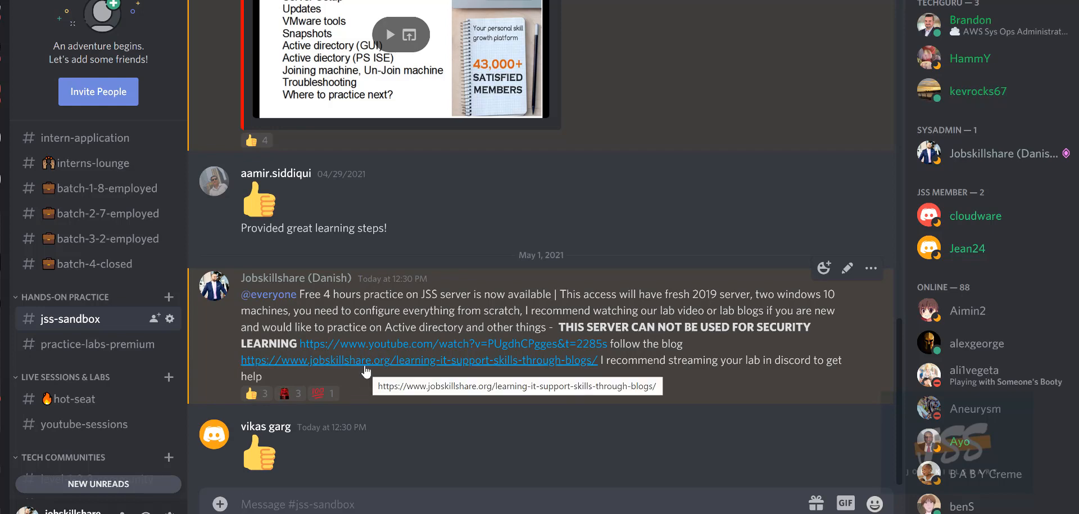
mouse_move(331, 371)
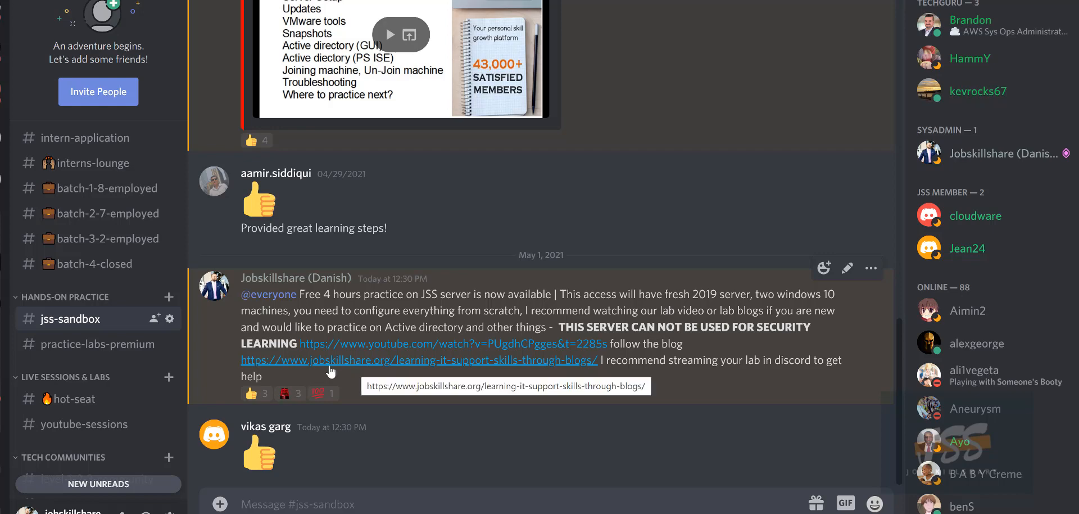
mouse_move(303, 371)
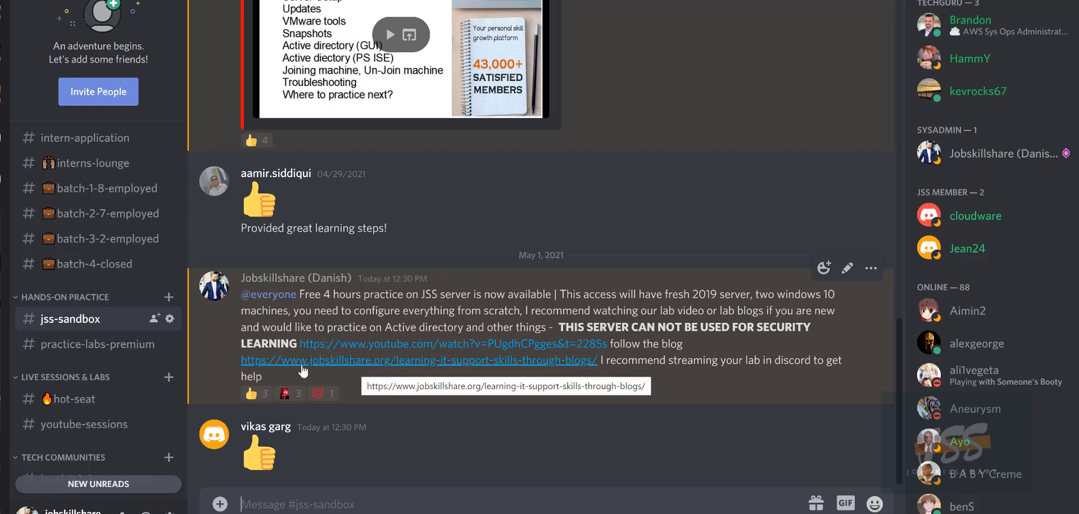
mouse_move(321, 299)
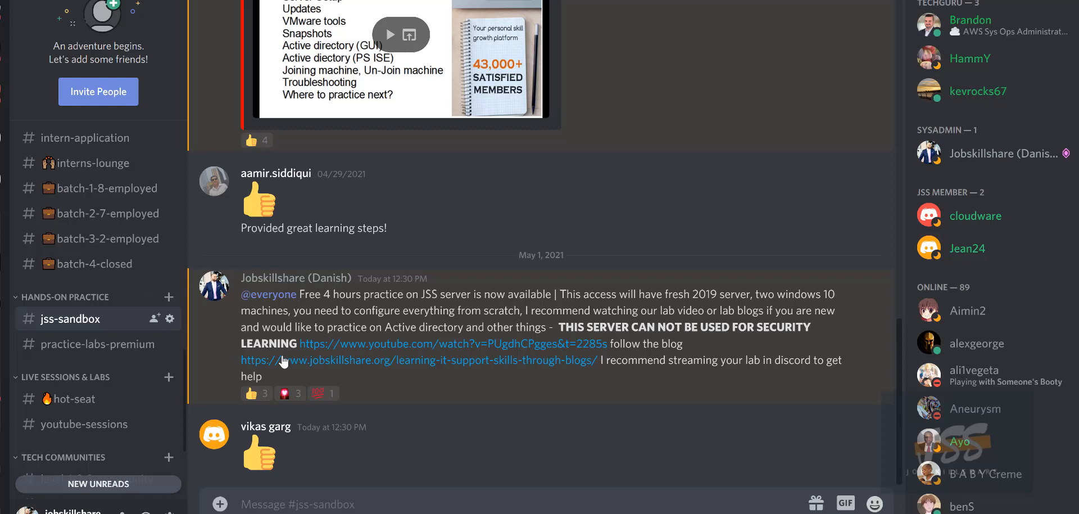
mouse_move(440, 402)
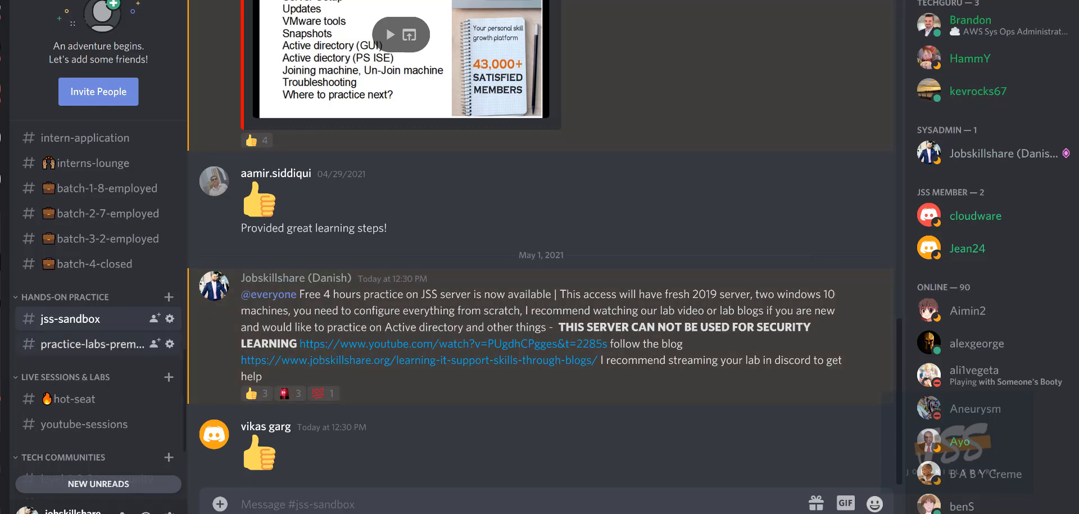
Revisit the free-practice announcement, then show the get-roles channel about notification roles.
left_click(78, 296)
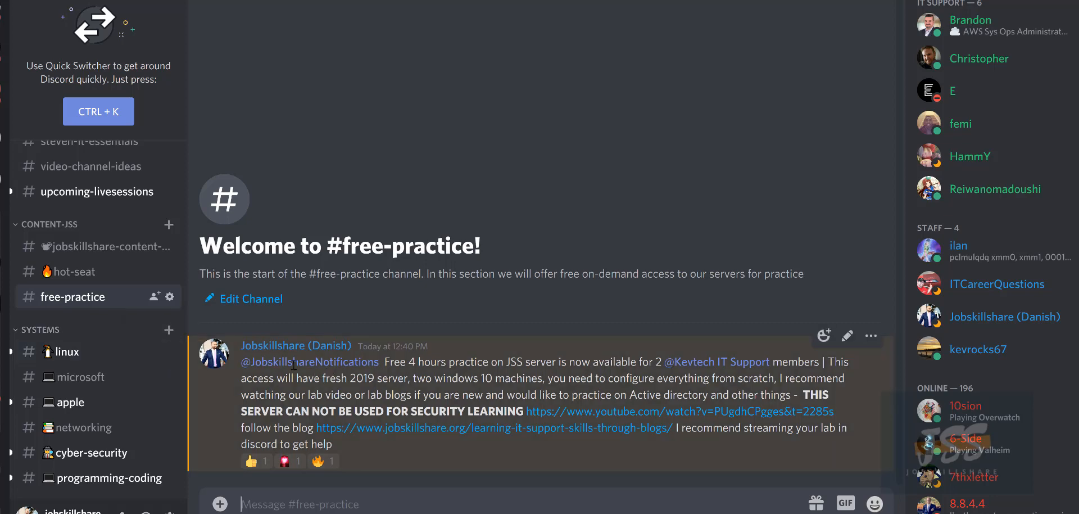
mouse_move(132, 353)
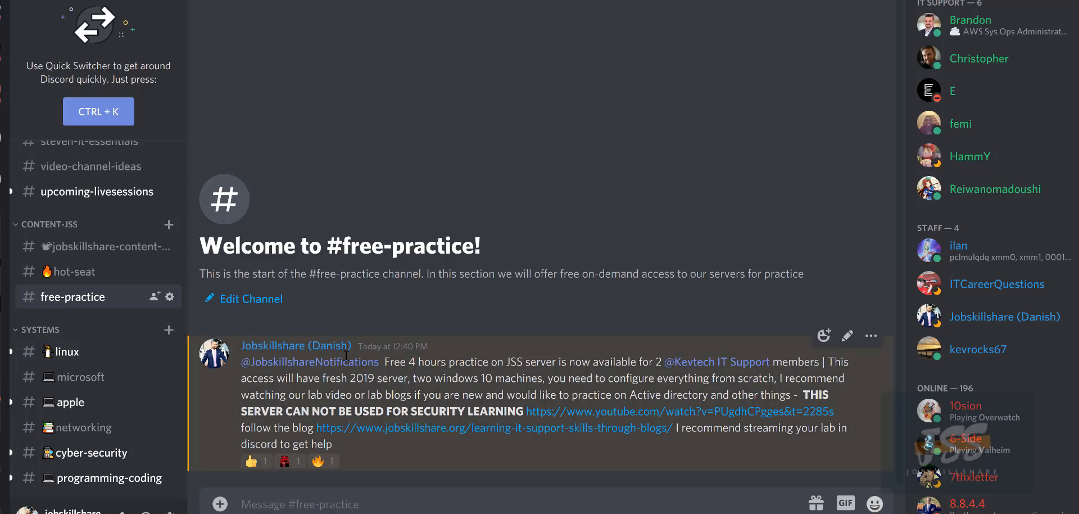
mouse_move(211, 375)
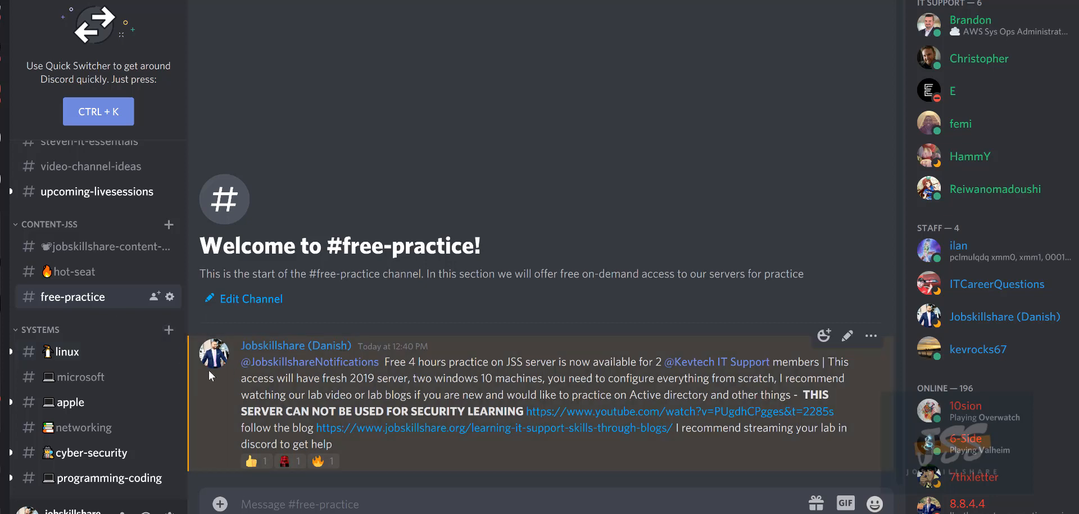
mouse_move(183, 370)
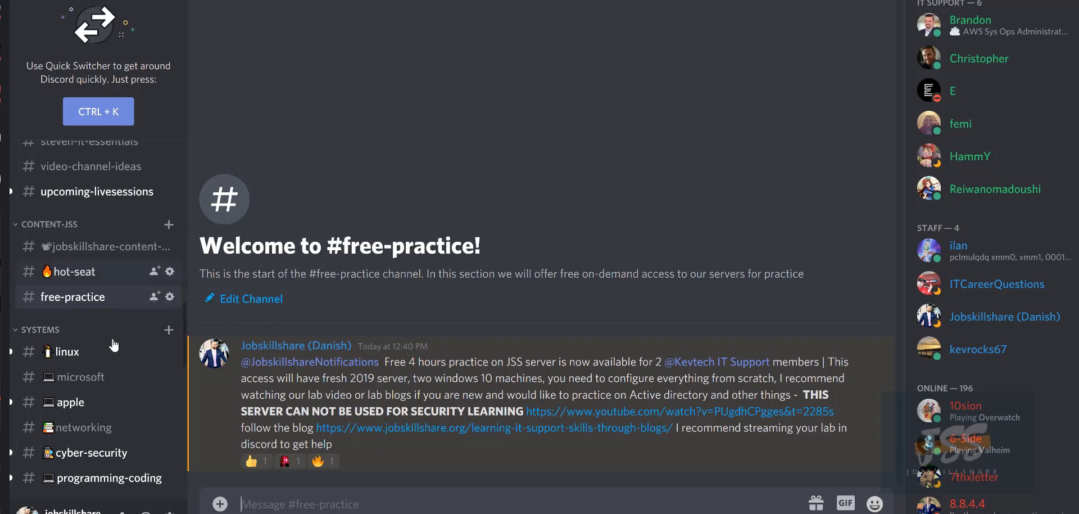
mouse_move(71, 401)
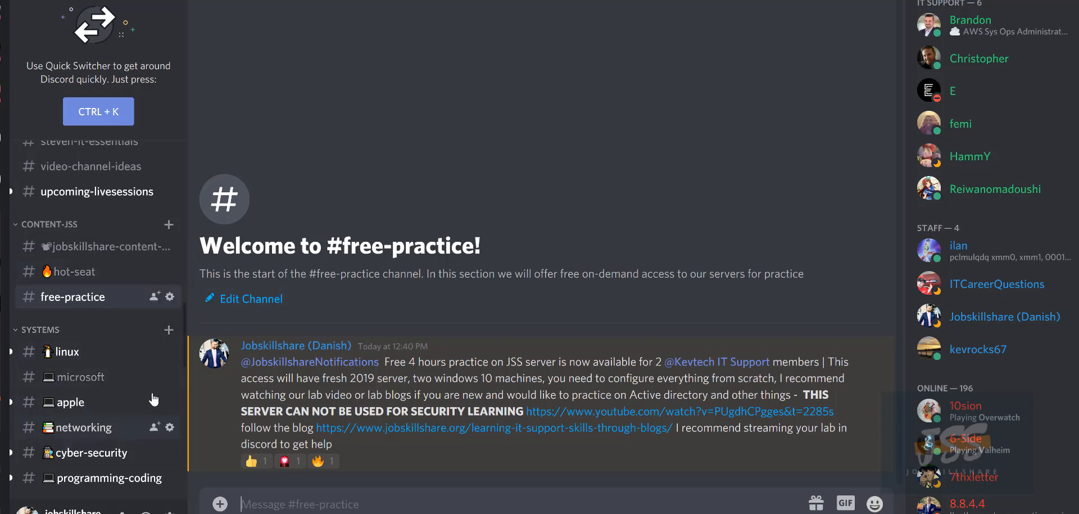
mouse_move(177, 424)
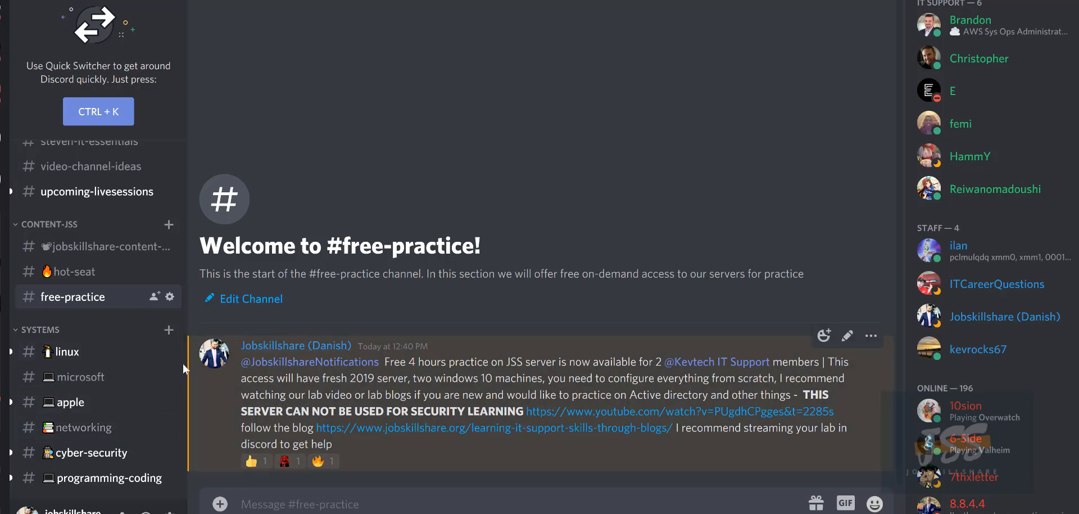
mouse_move(75, 238)
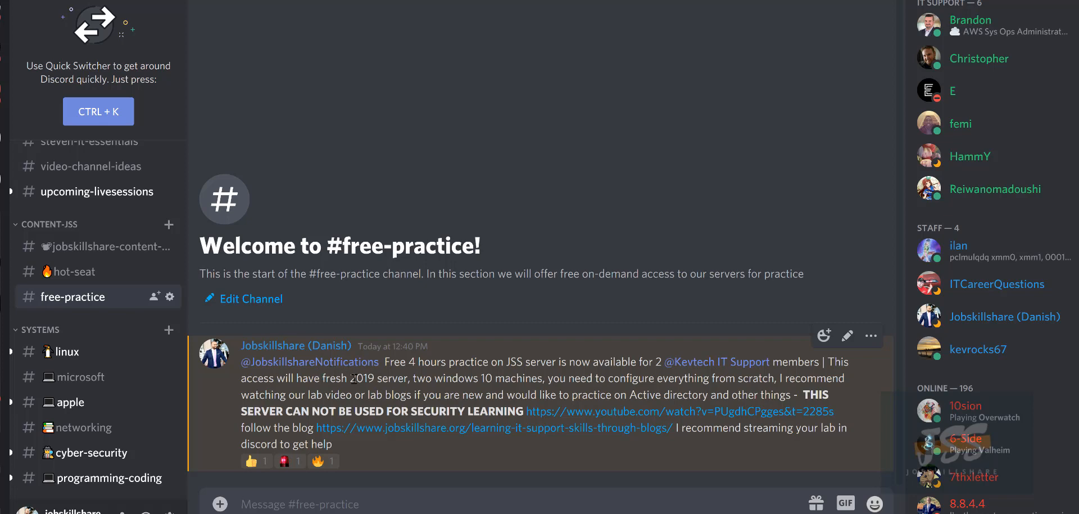
scroll("up", 3)
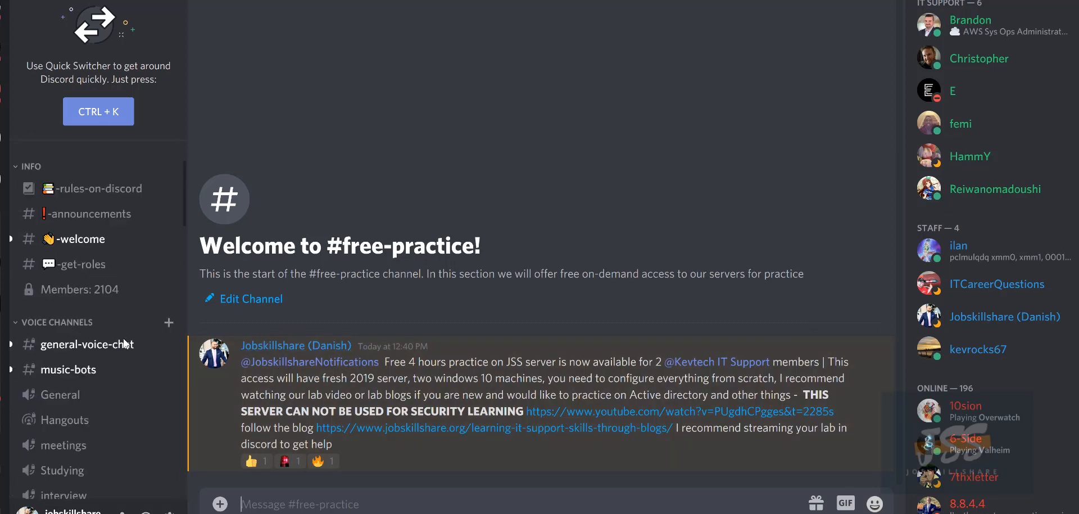
left_click(79, 264)
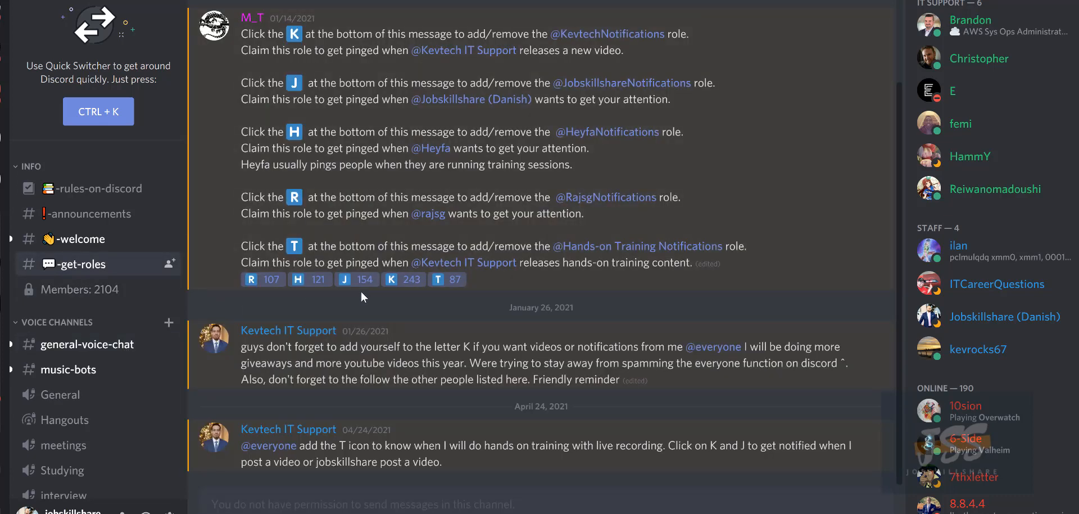
mouse_move(392, 279)
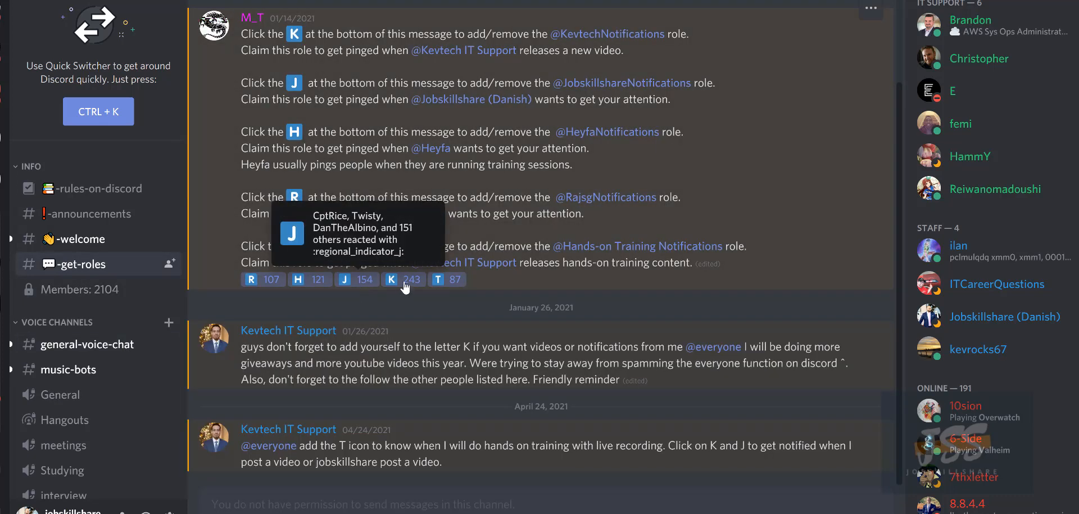
mouse_move(247, 292)
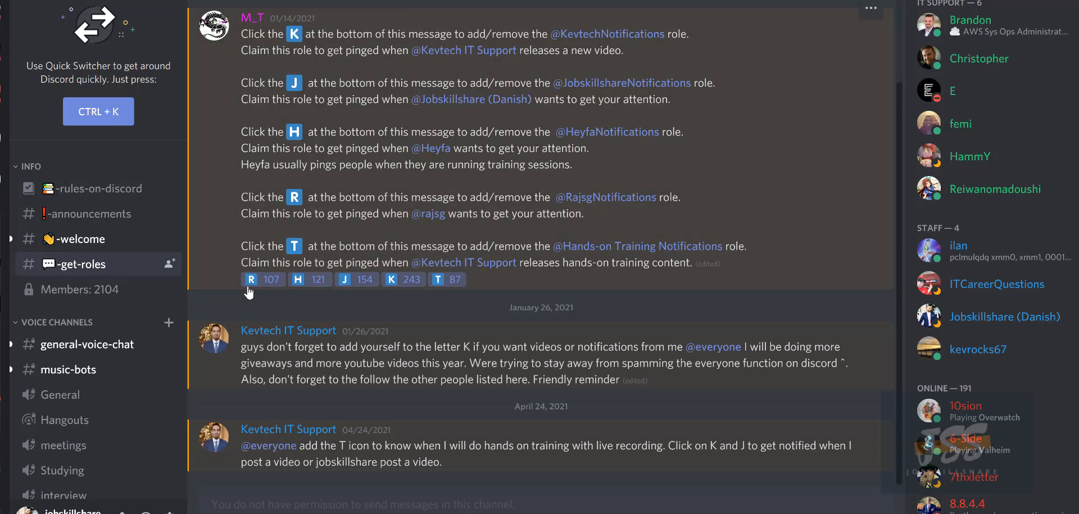
mouse_move(397, 300)
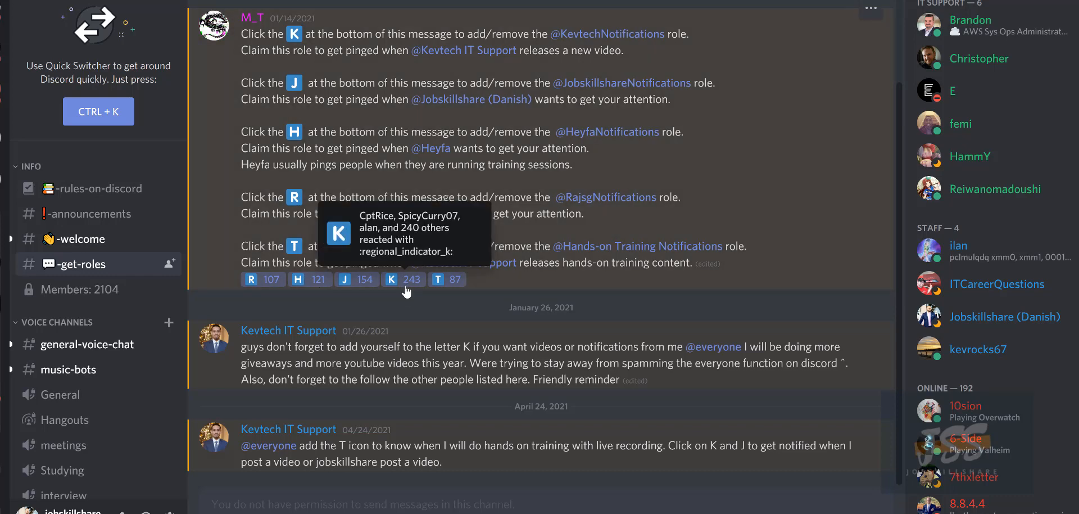
mouse_move(403, 292)
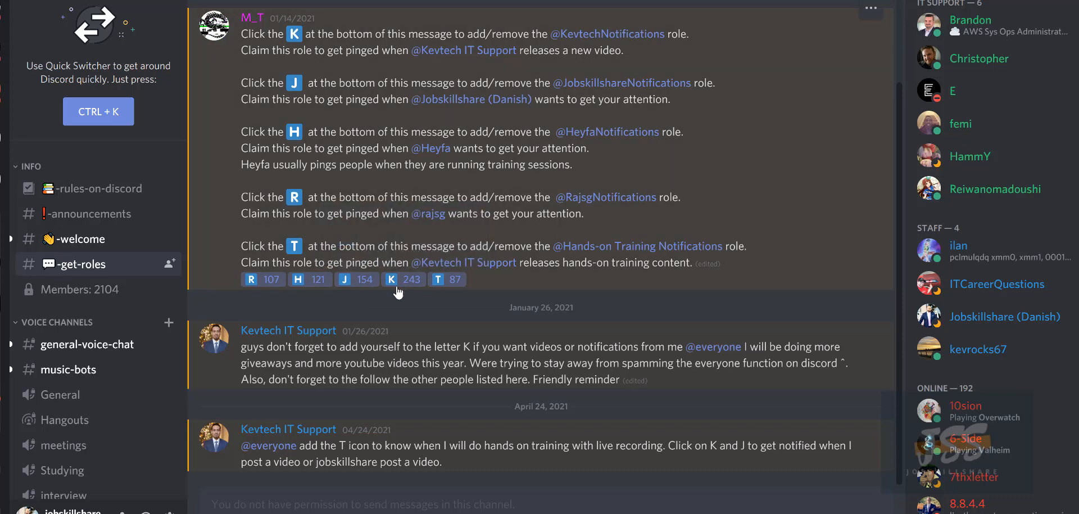
mouse_move(357, 279)
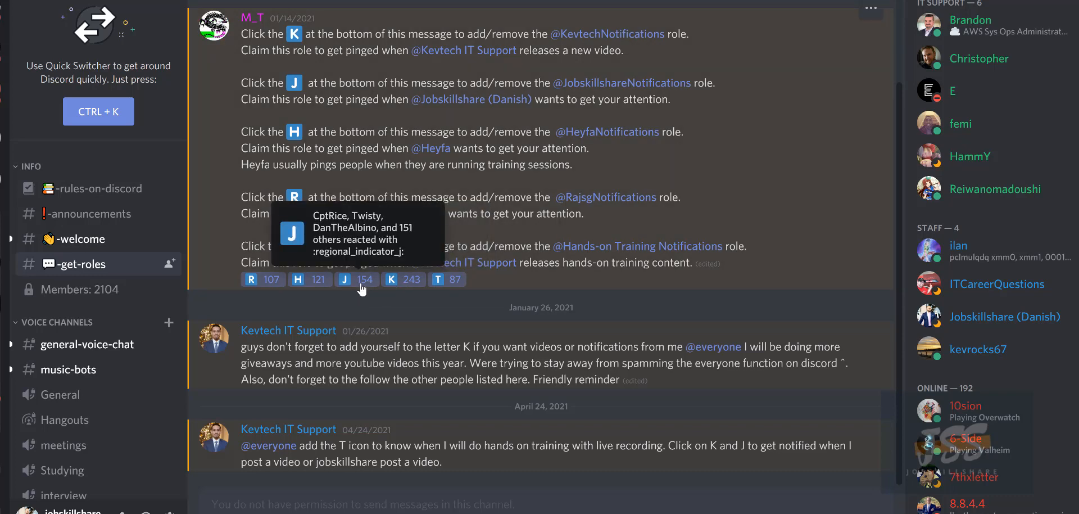
mouse_move(124, 366)
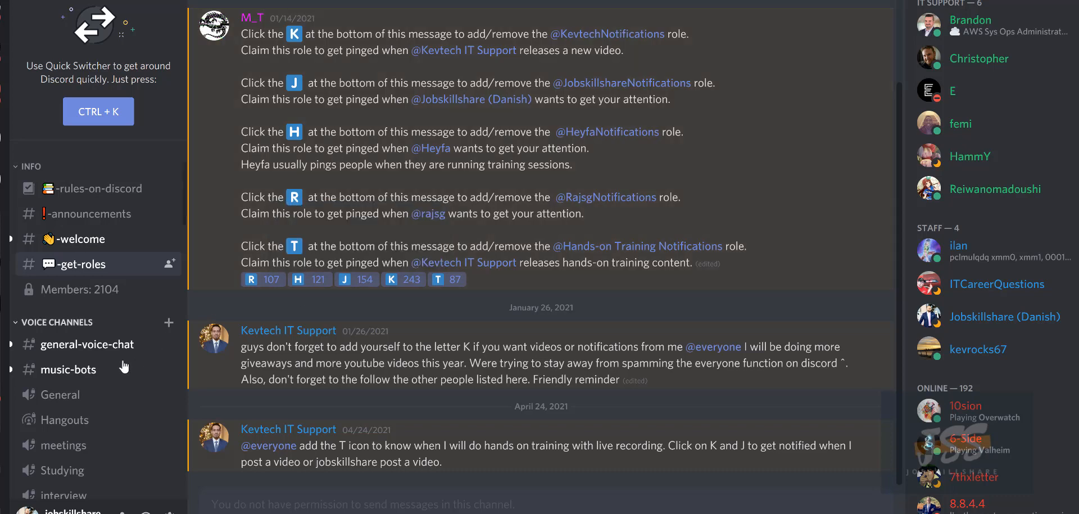
Scroll the channel list down while the get-roles instructions stay open.
scroll("down", 3)
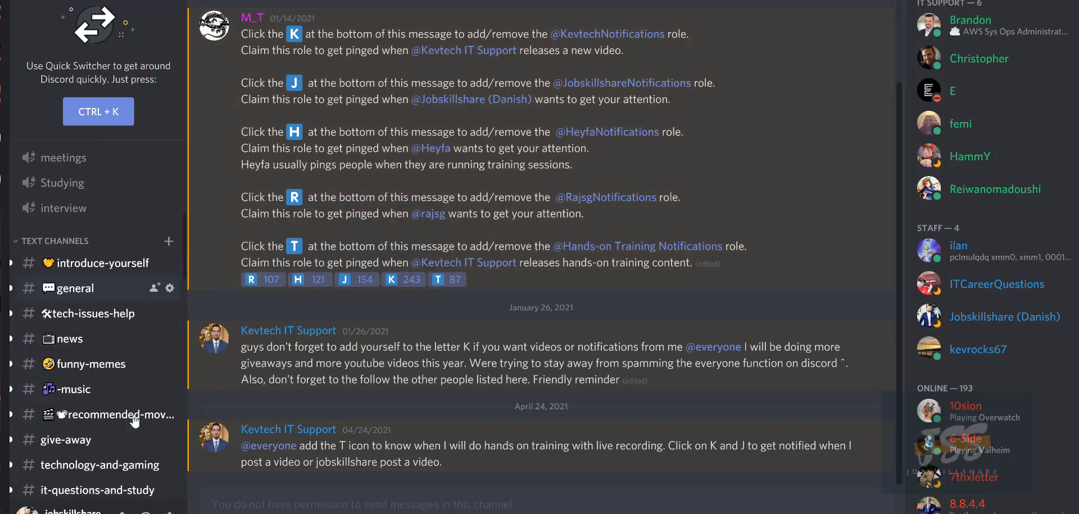
scroll("down", 3)
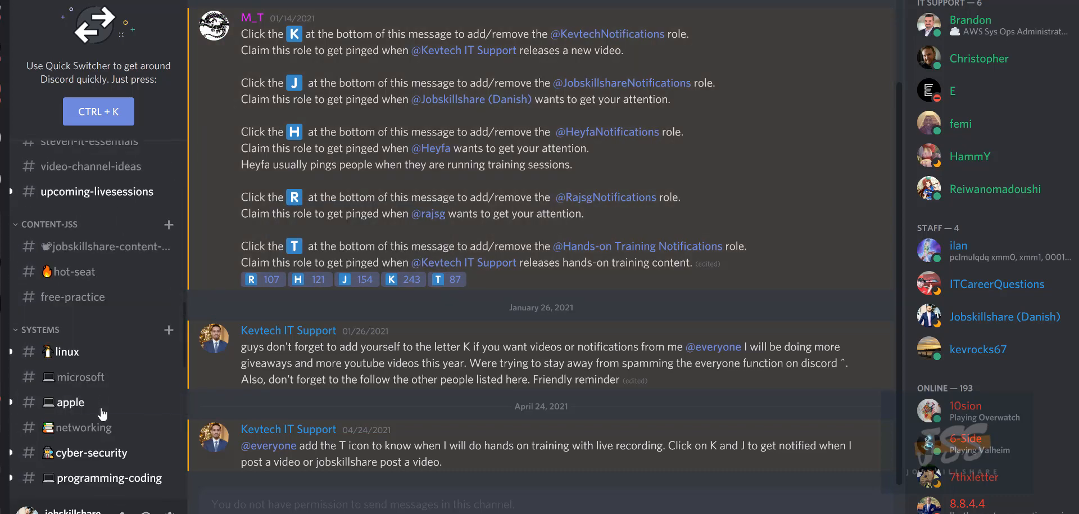
mouse_move(862, 69)
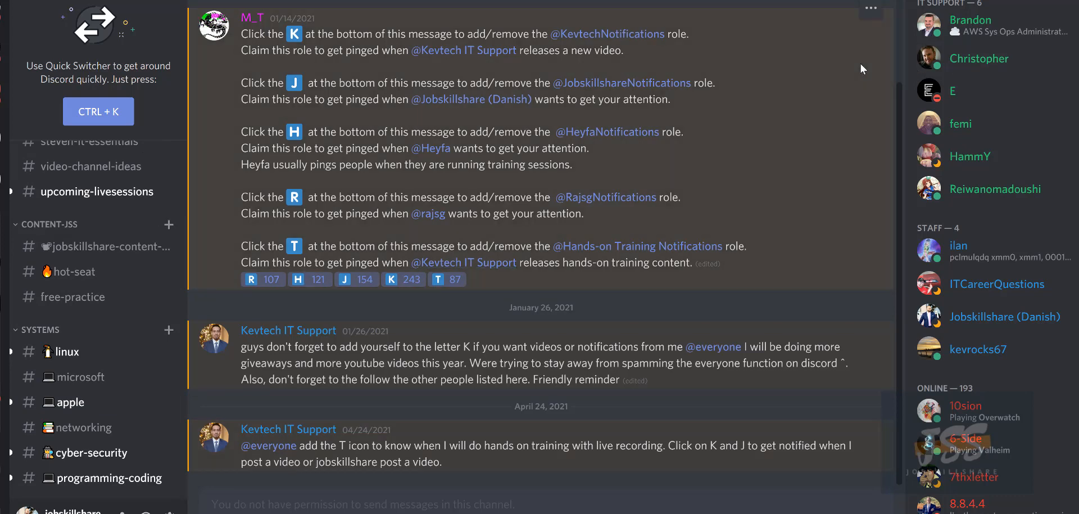
mouse_move(474, 314)
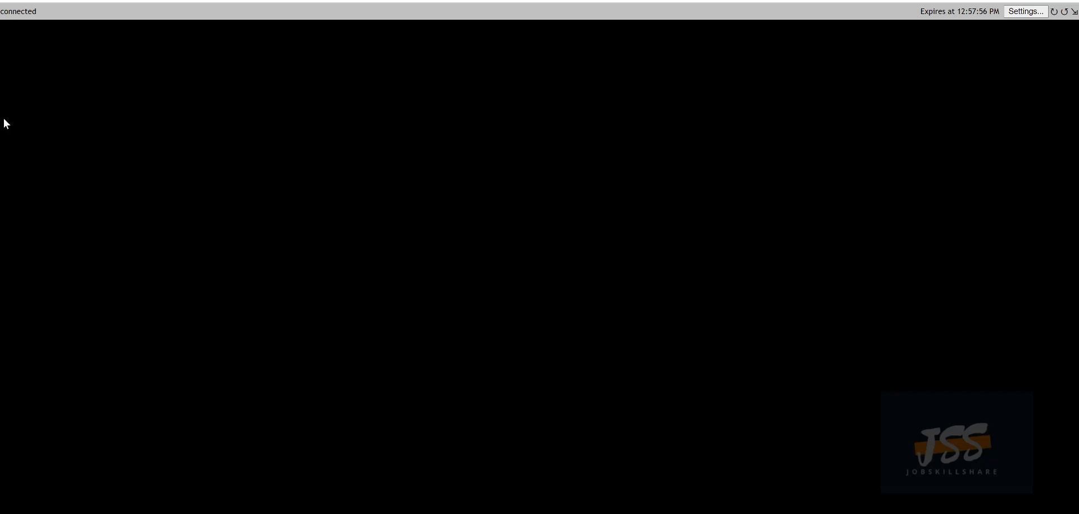
mouse_move(3, 47)
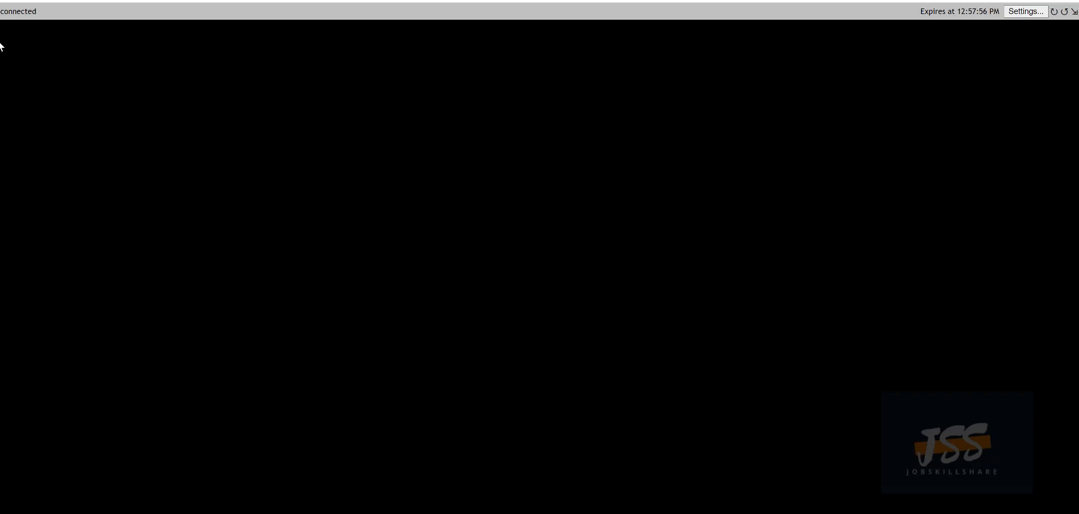
mouse_move(17, 38)
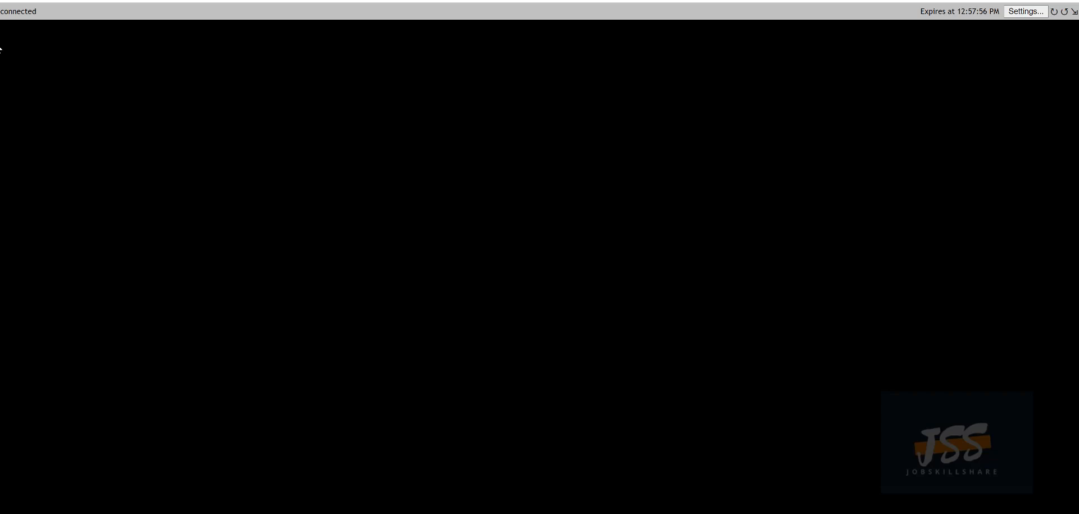
mouse_move(7, 66)
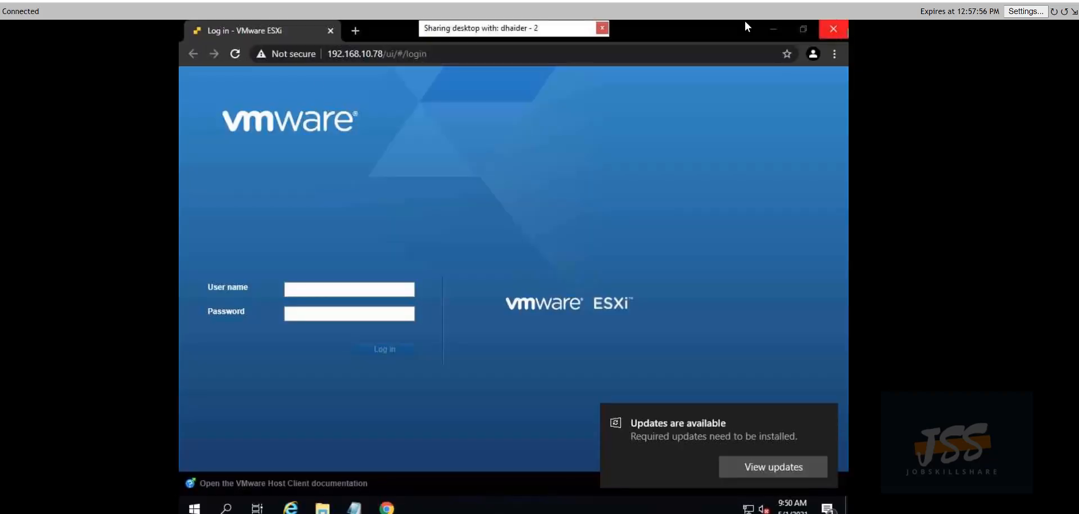
mouse_move(831, 30)
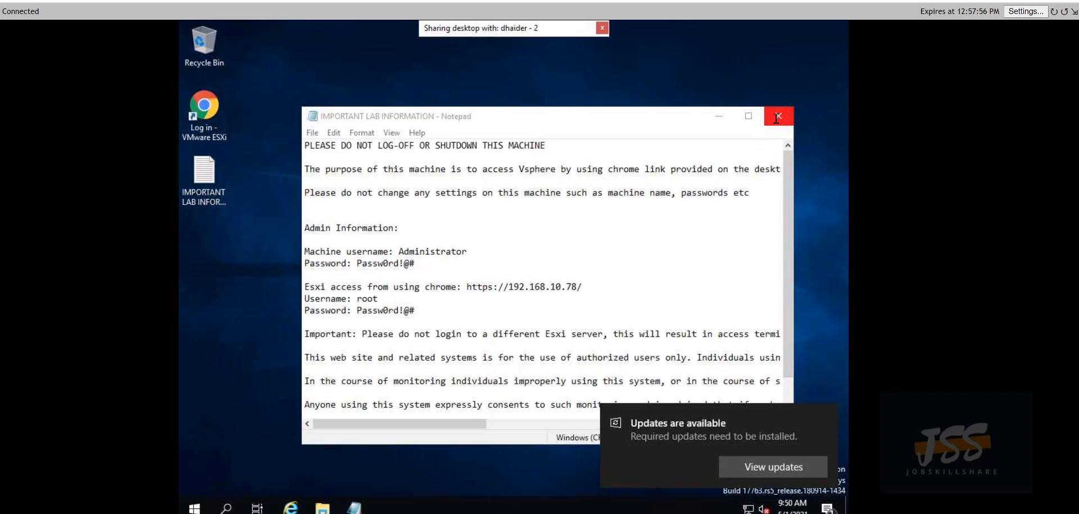
Reopen and close the IMPORTANT LAB INFORMATION notes on the remote desktop.
left_click(778, 116)
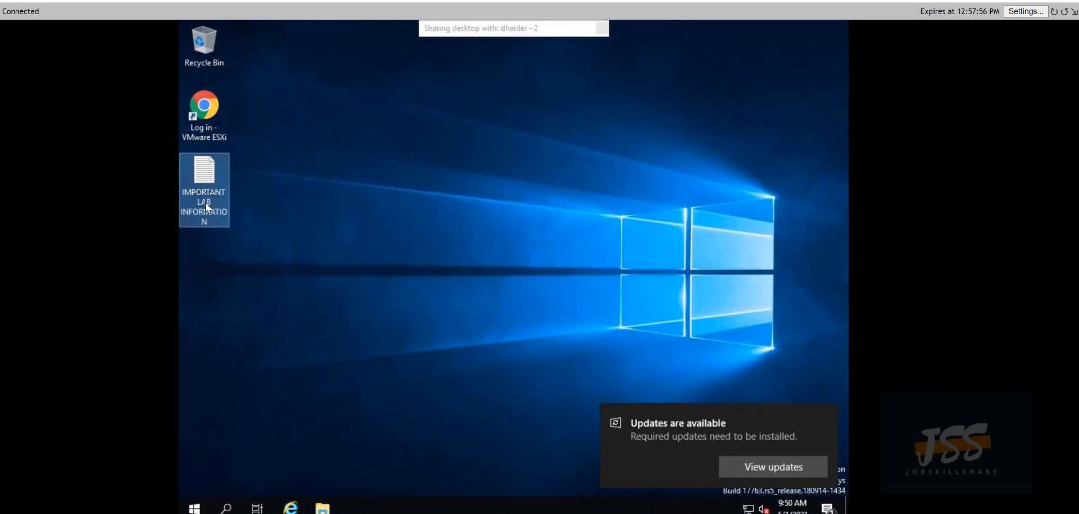
double_click(203, 189)
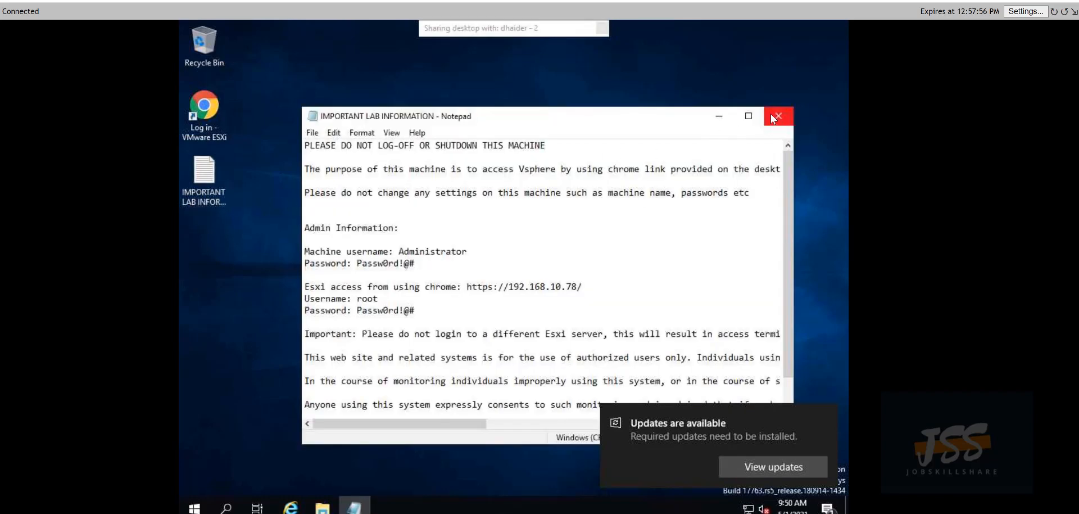
left_click(776, 116)
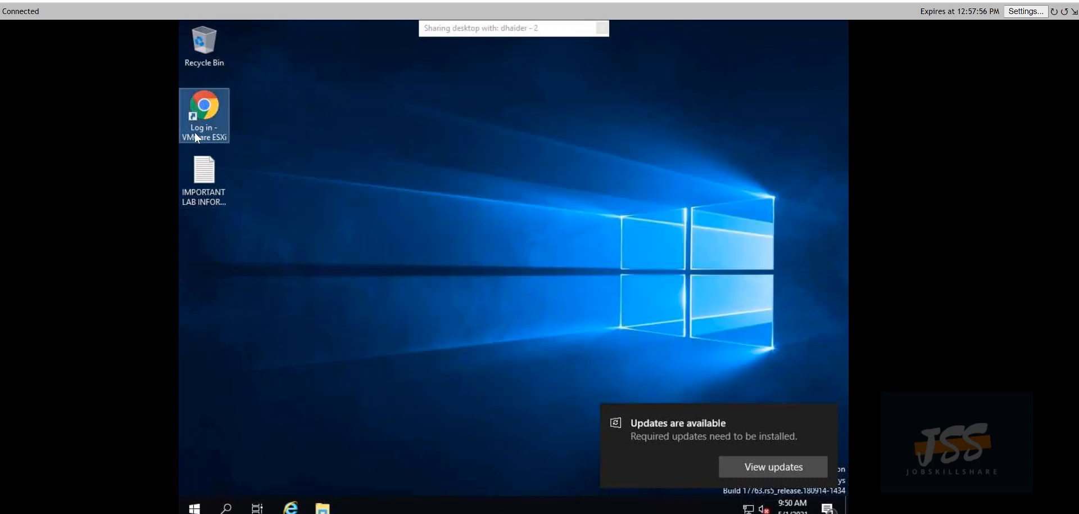
Launch the 'Log in - VMware ESXi' shortcut and focus the user name field.
double_click(204, 115)
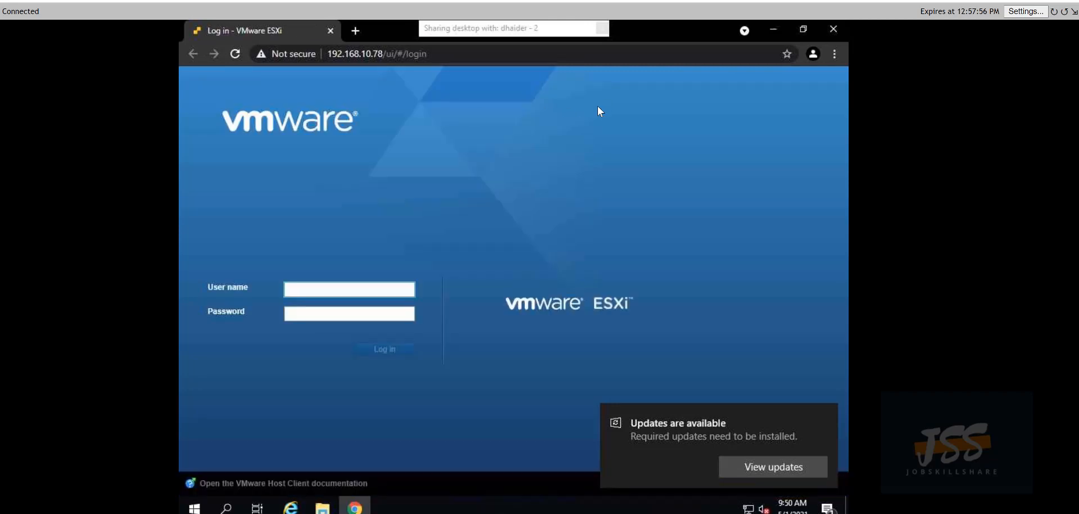
left_click(349, 289)
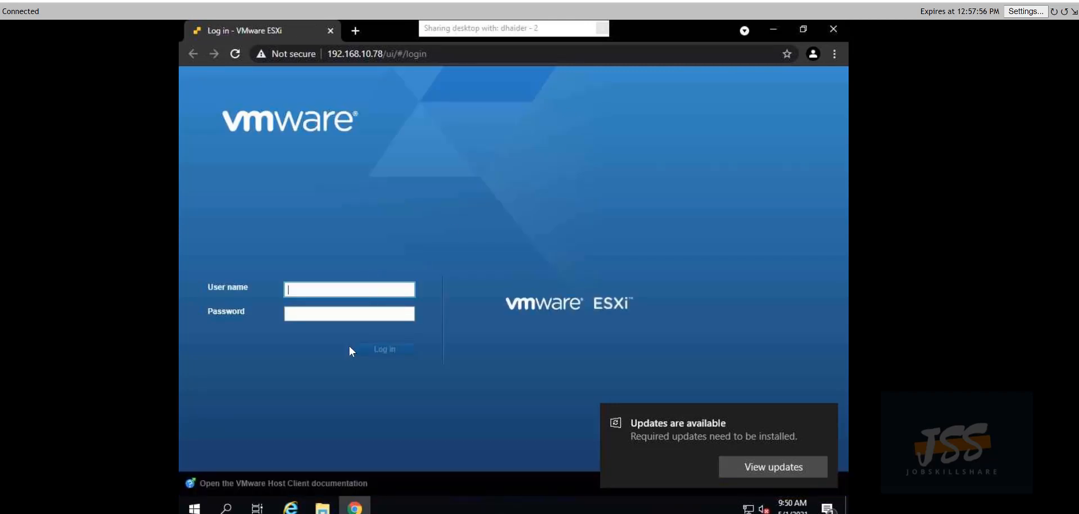
mouse_move(675, 191)
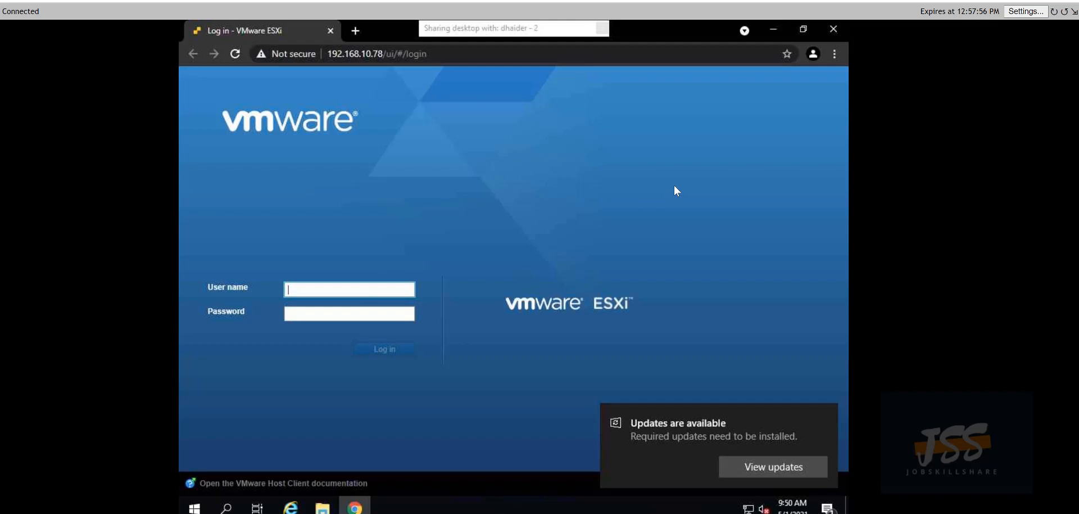
mouse_move(556, 257)
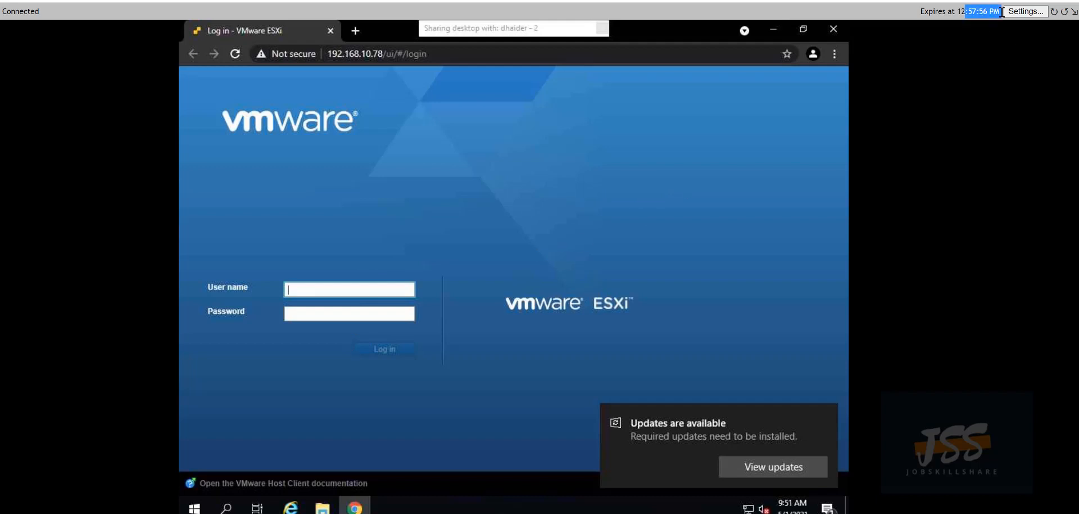
mouse_move(727, 31)
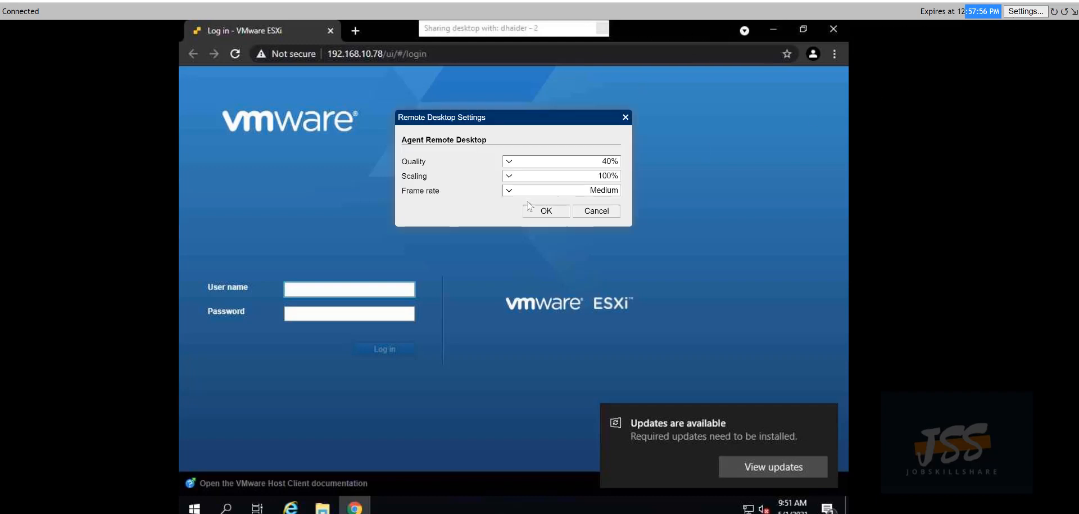
Set the remote stream to 60% quality with a Fast frame rate and apply it.
left_click(509, 161)
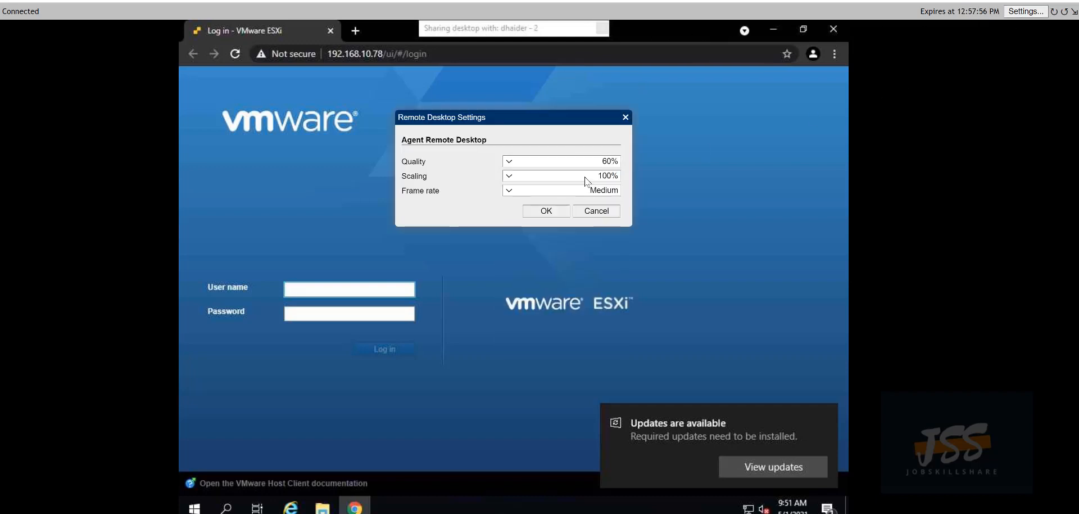
left_click(561, 190)
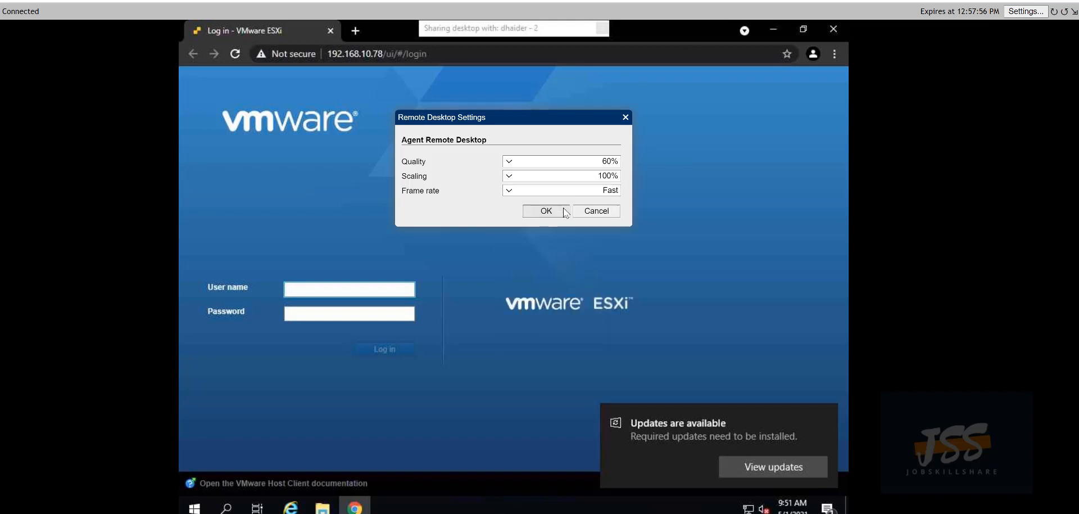
left_click(545, 210)
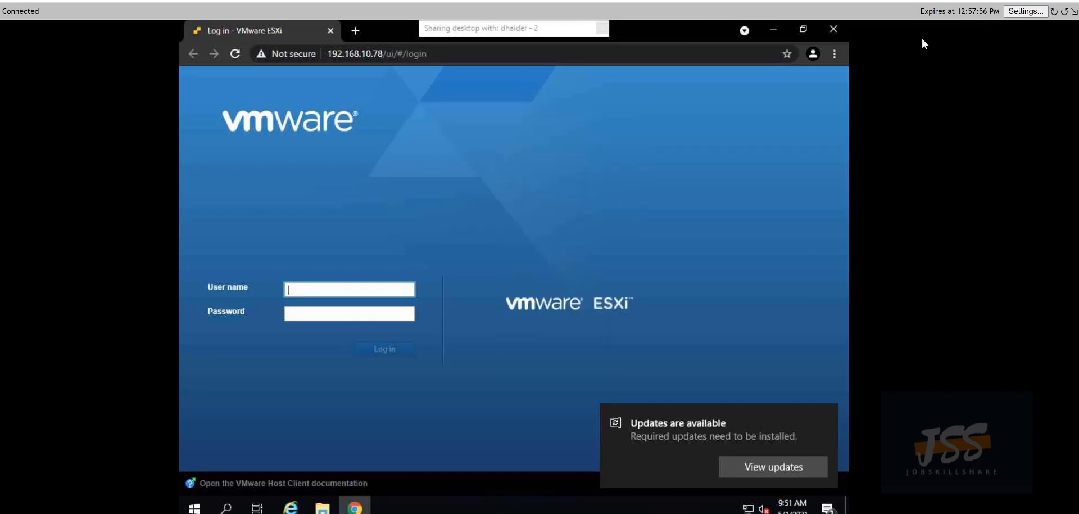
mouse_move(234, 143)
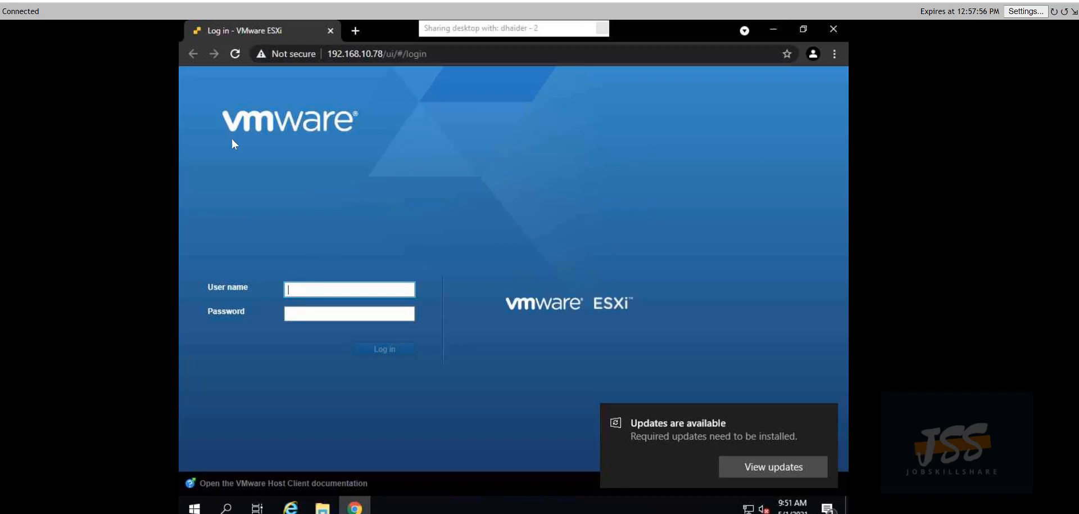
mouse_move(969, 29)
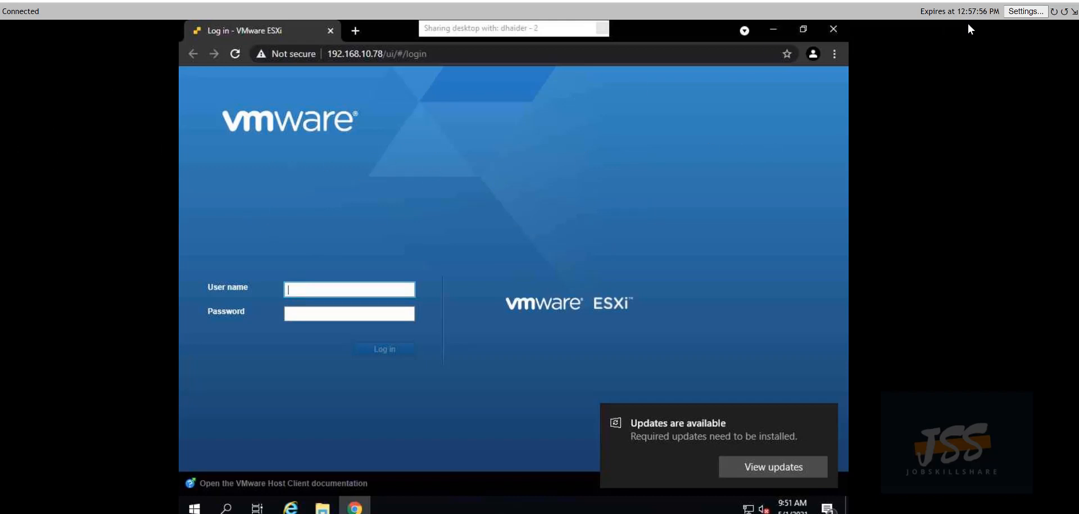
mouse_move(786, 54)
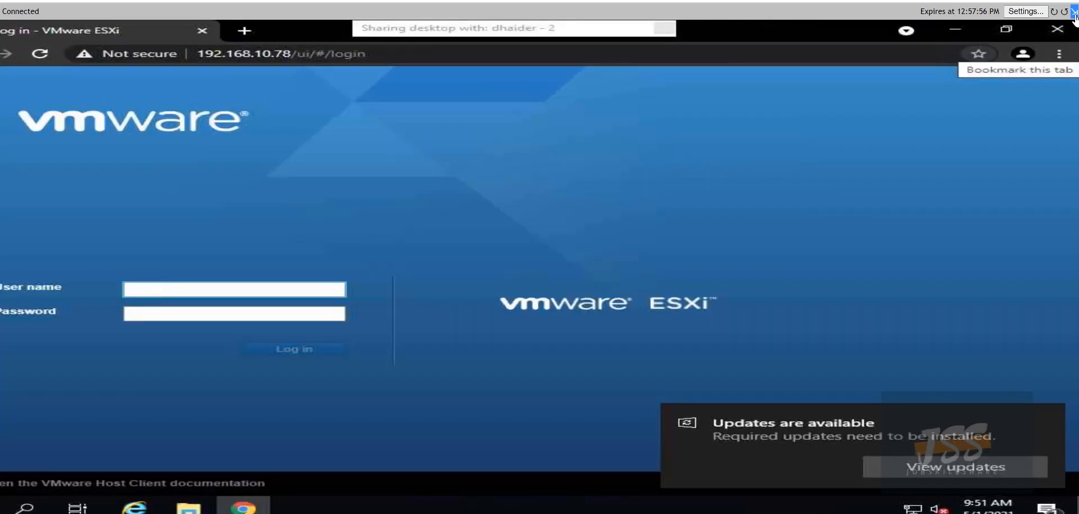
mouse_move(606, 151)
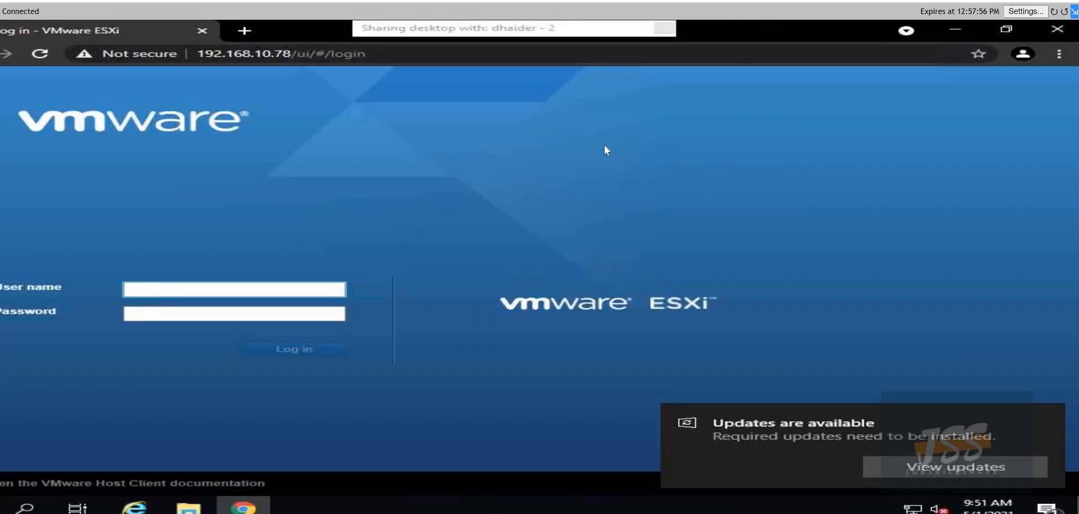
mouse_move(582, 145)
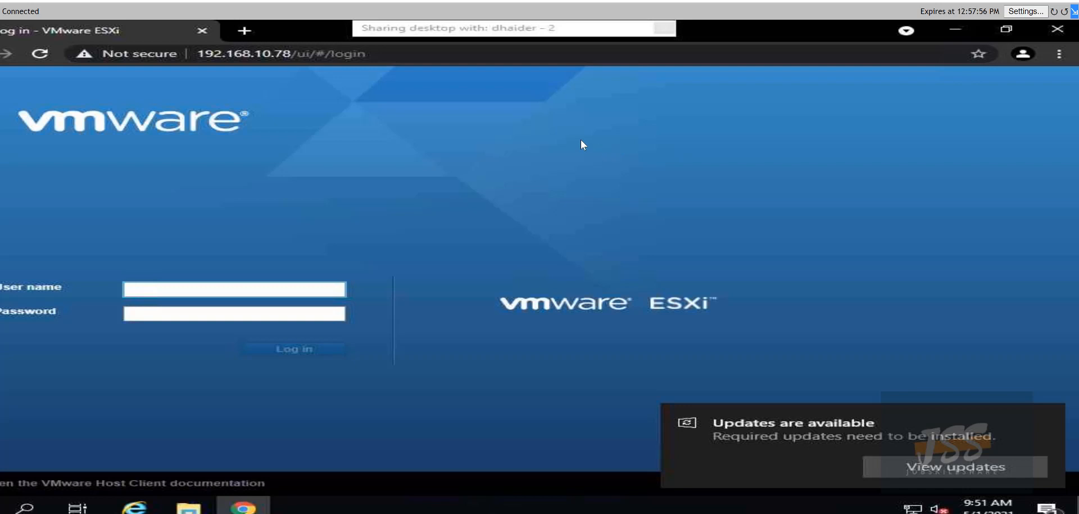
mouse_move(536, 156)
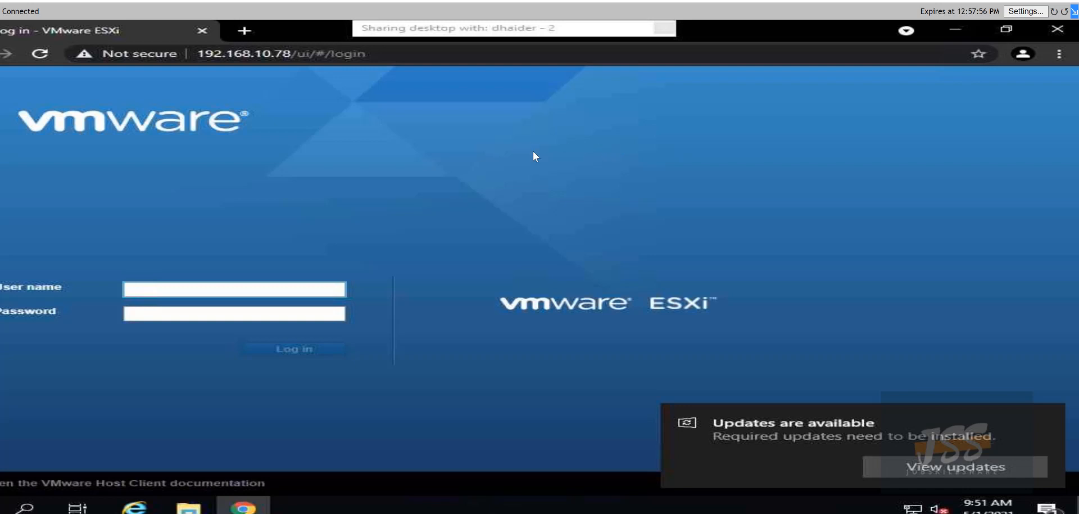
mouse_move(116, 154)
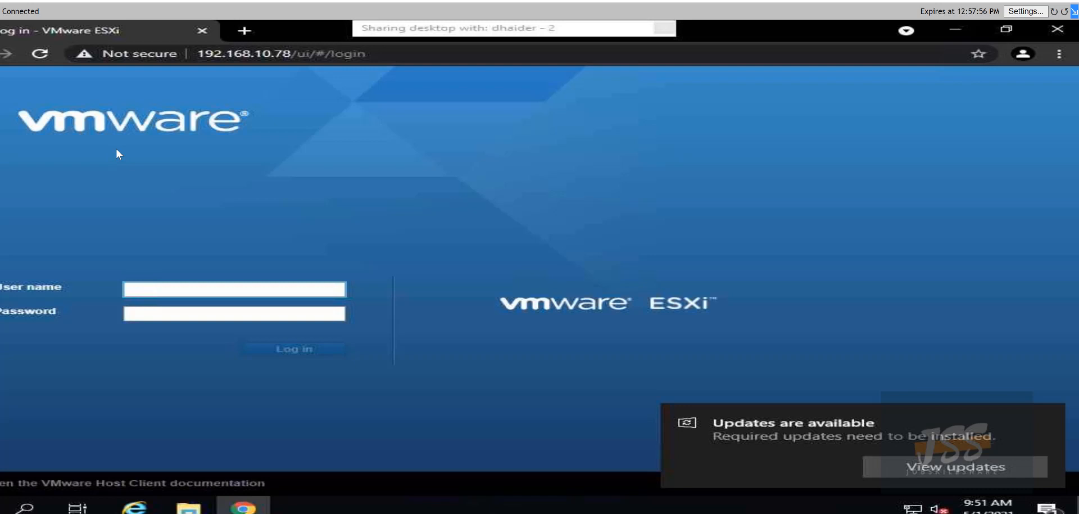
left_click(233, 288)
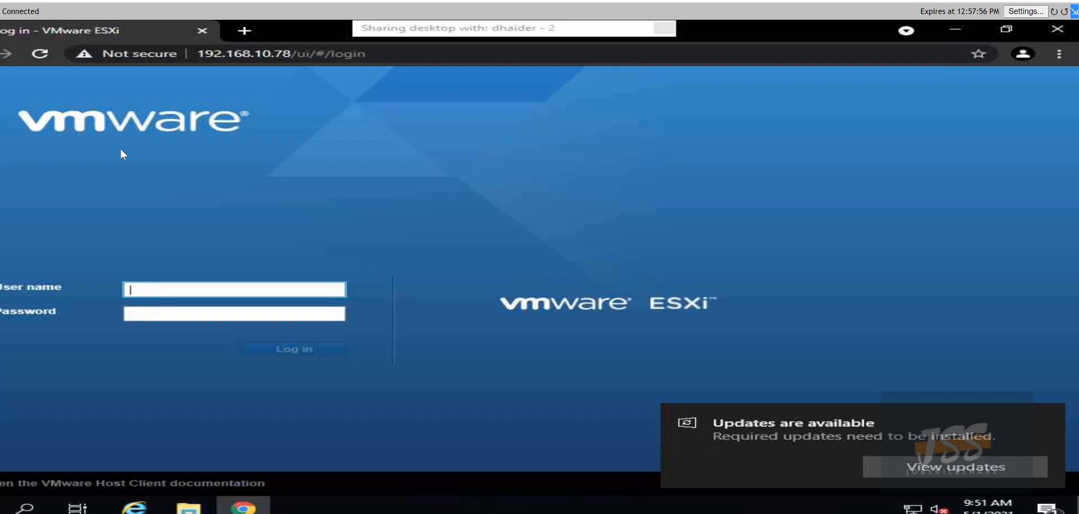
mouse_move(142, 160)
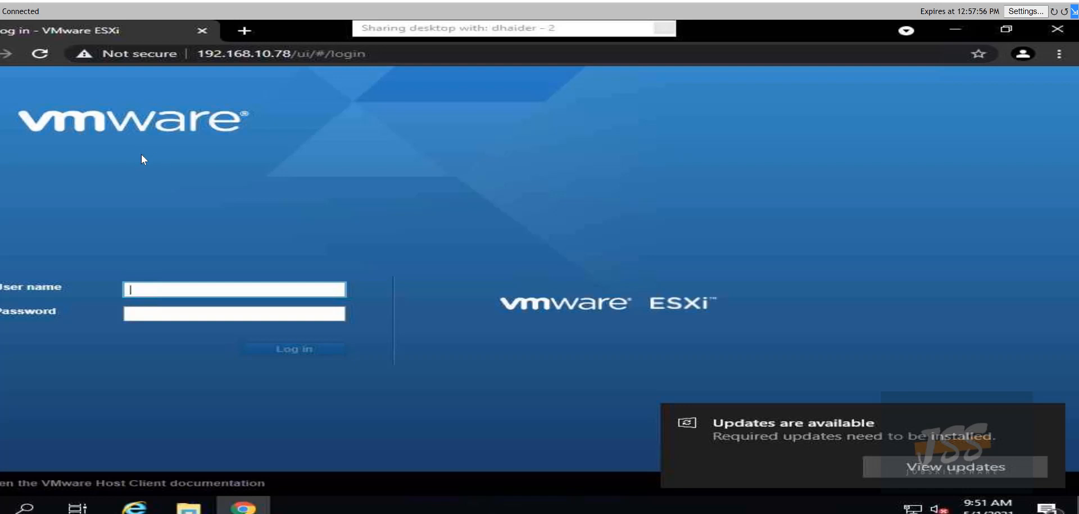
mouse_move(209, 199)
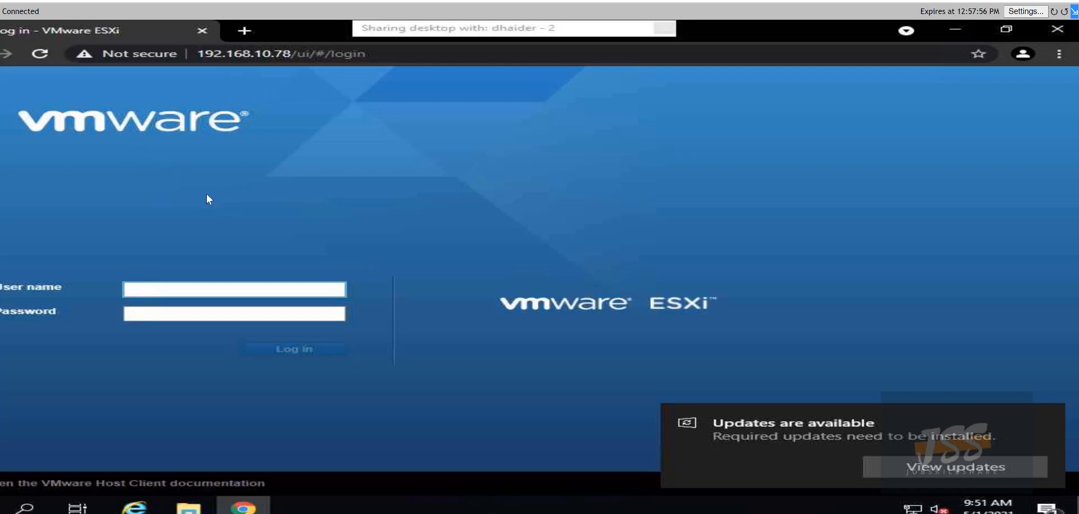
mouse_move(404, 411)
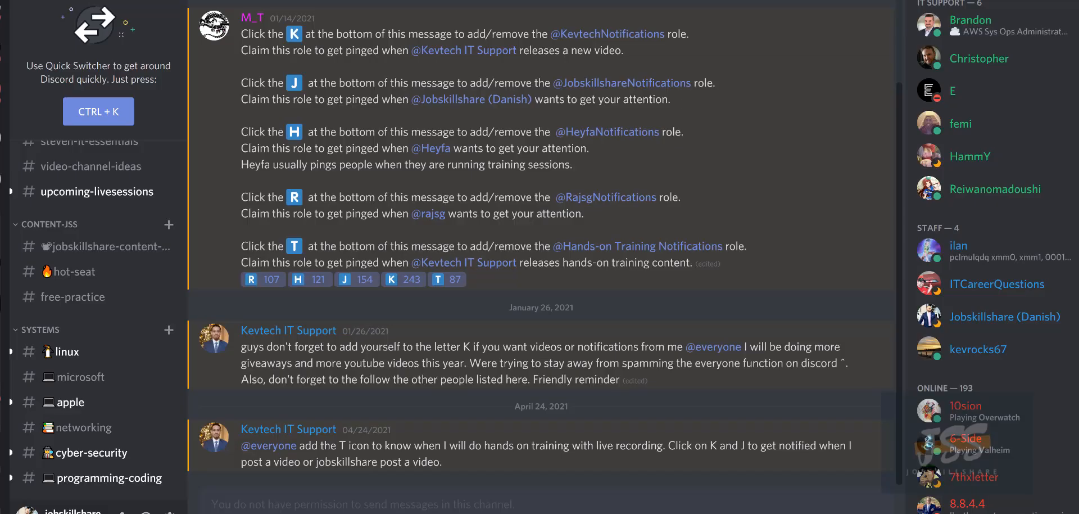
mouse_move(93, 351)
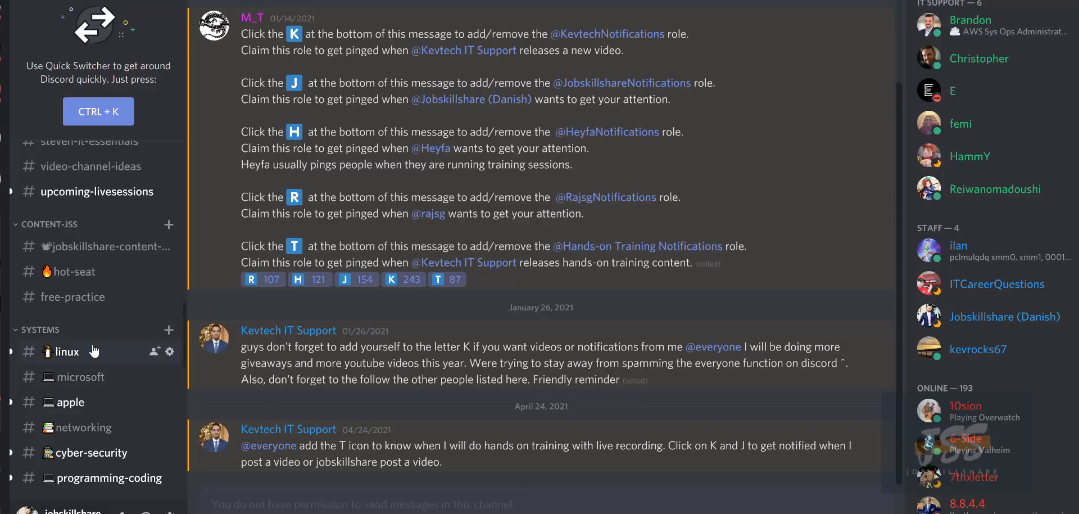
mouse_move(69, 296)
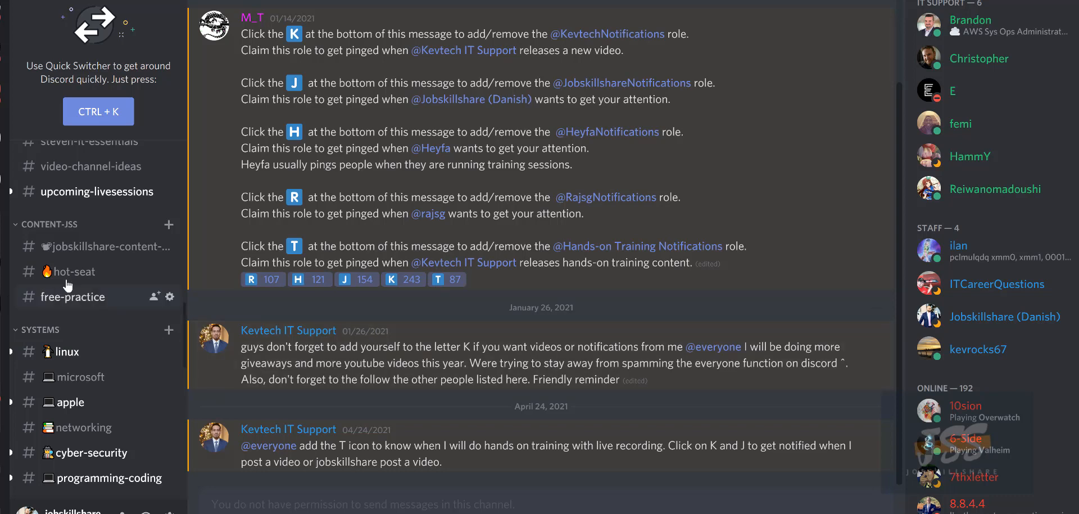
mouse_move(68, 290)
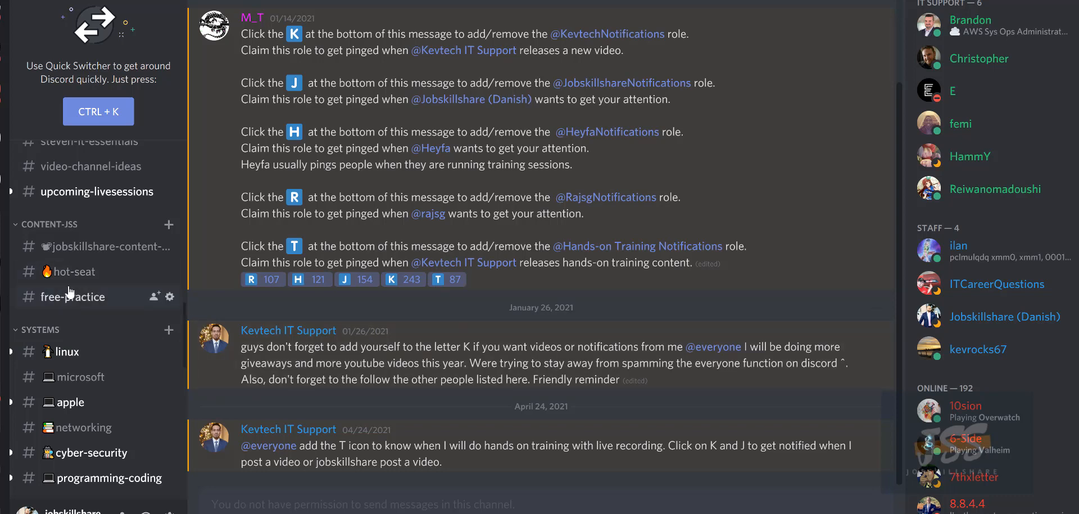
mouse_move(48, 295)
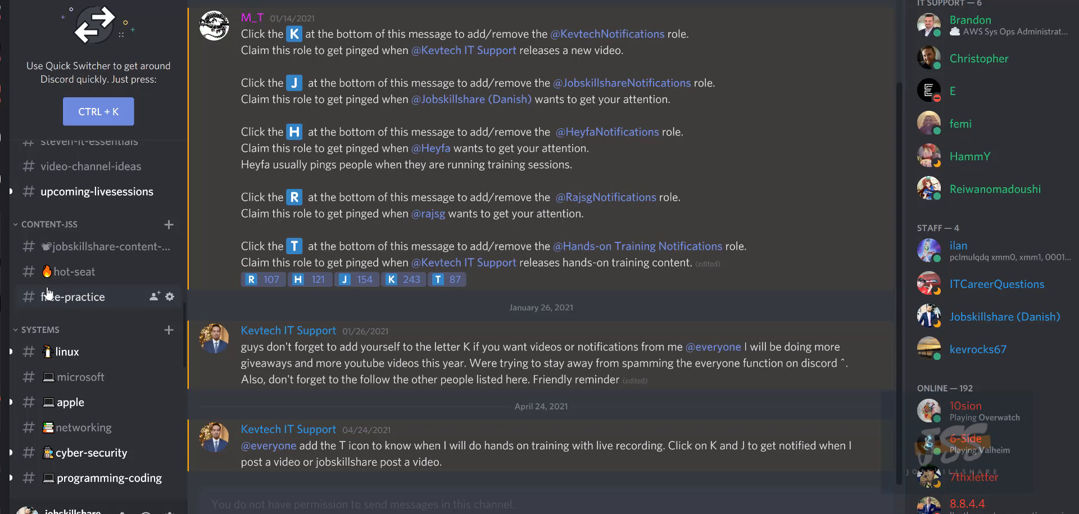
Show the jss-sandbox channel with the free 4-hour JSS practice announcement.
left_click(72, 318)
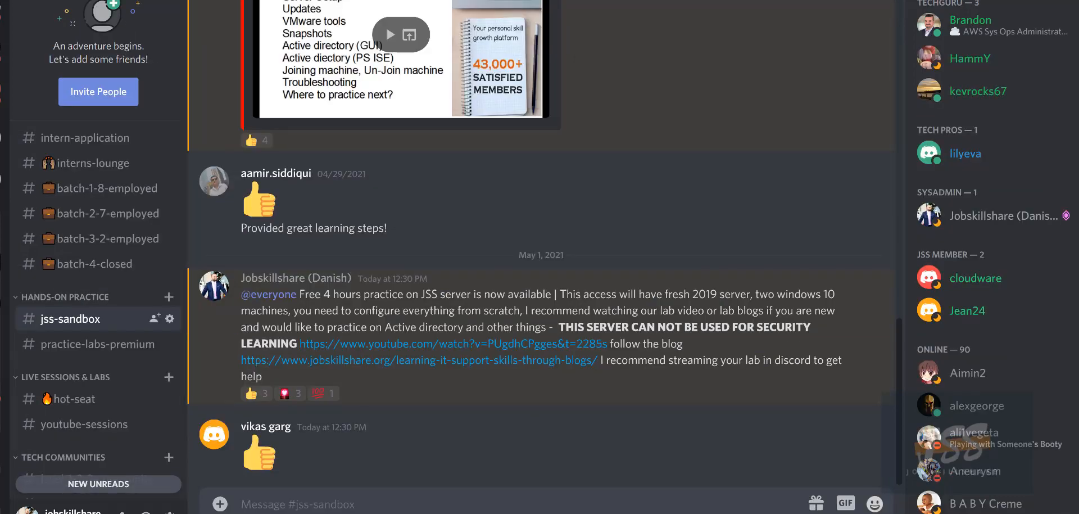